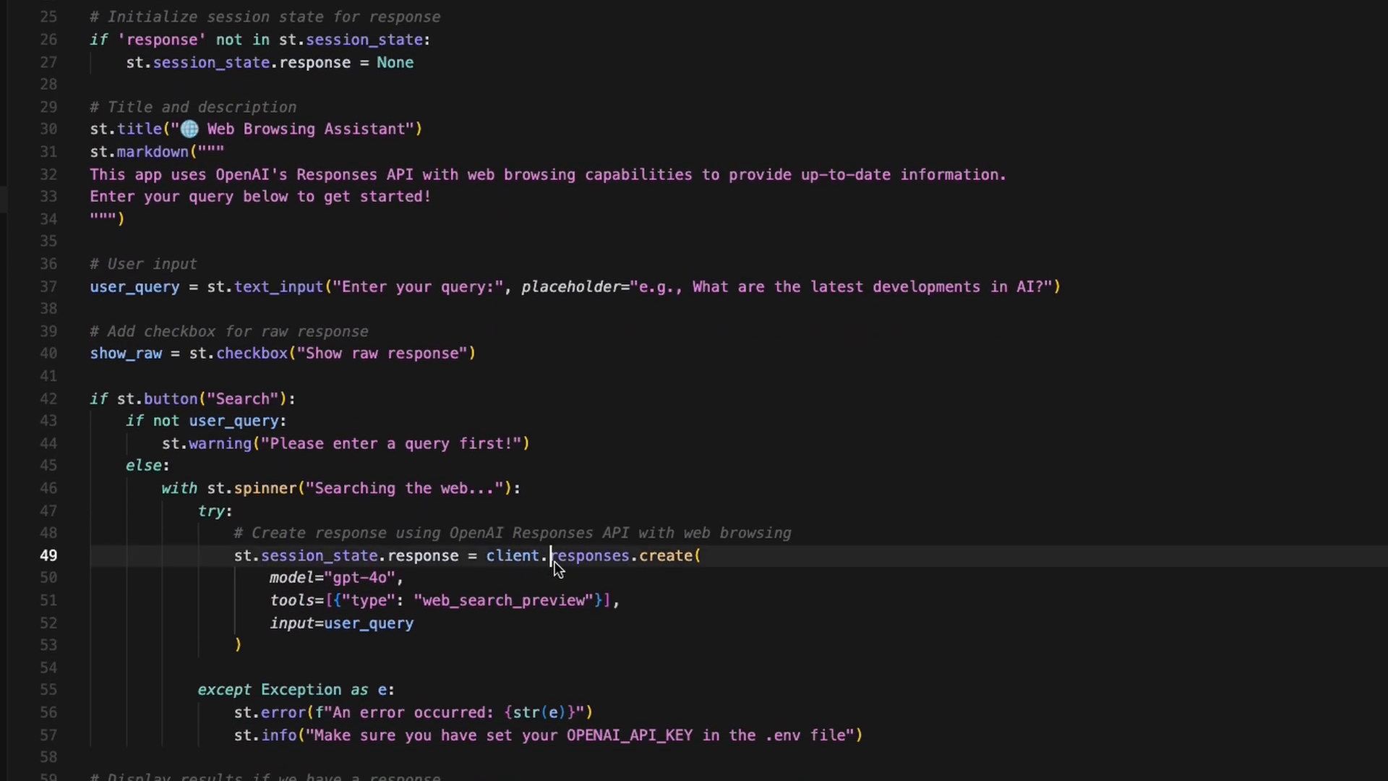
# Review the responses call with its gpt-4o model and input arguments in the docs snippet.
pyautogui.doubleClick(588, 555)
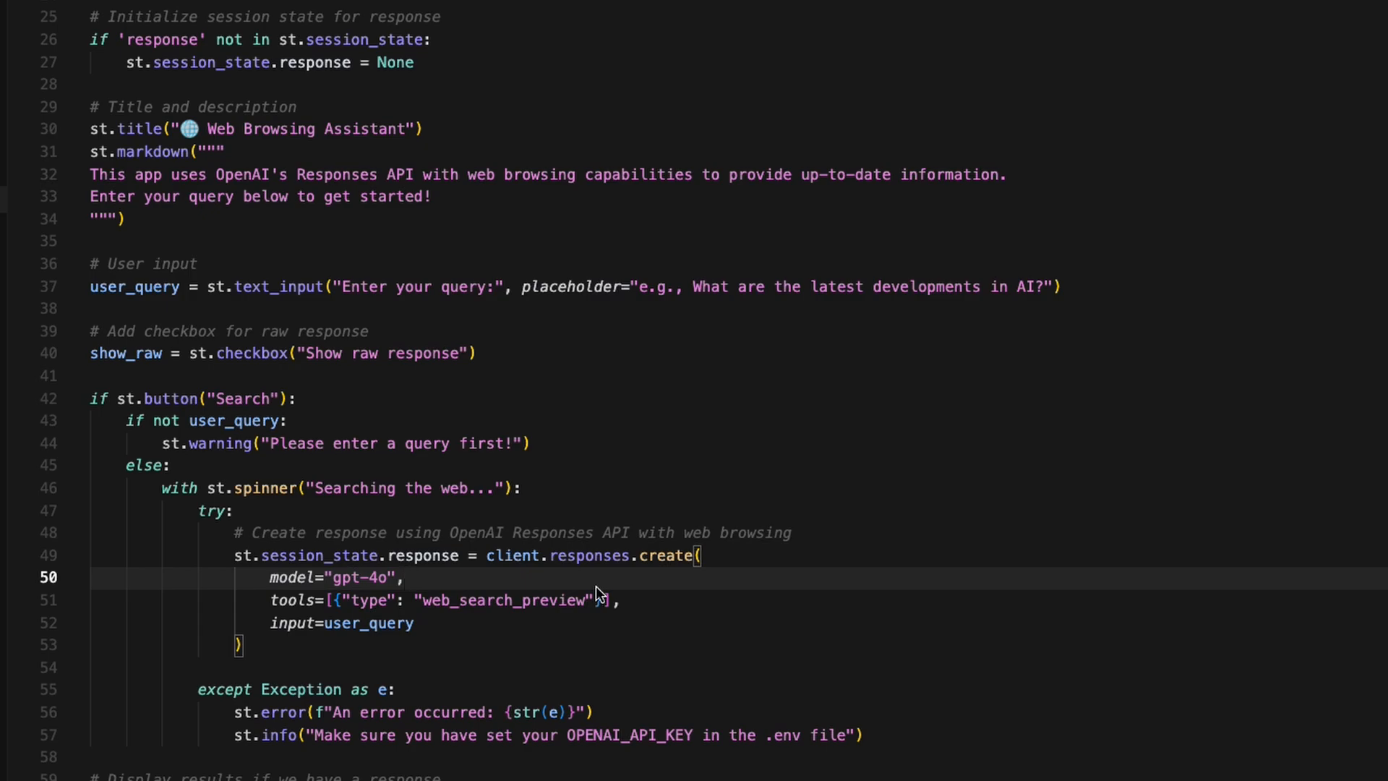
pyautogui.click(404, 576)
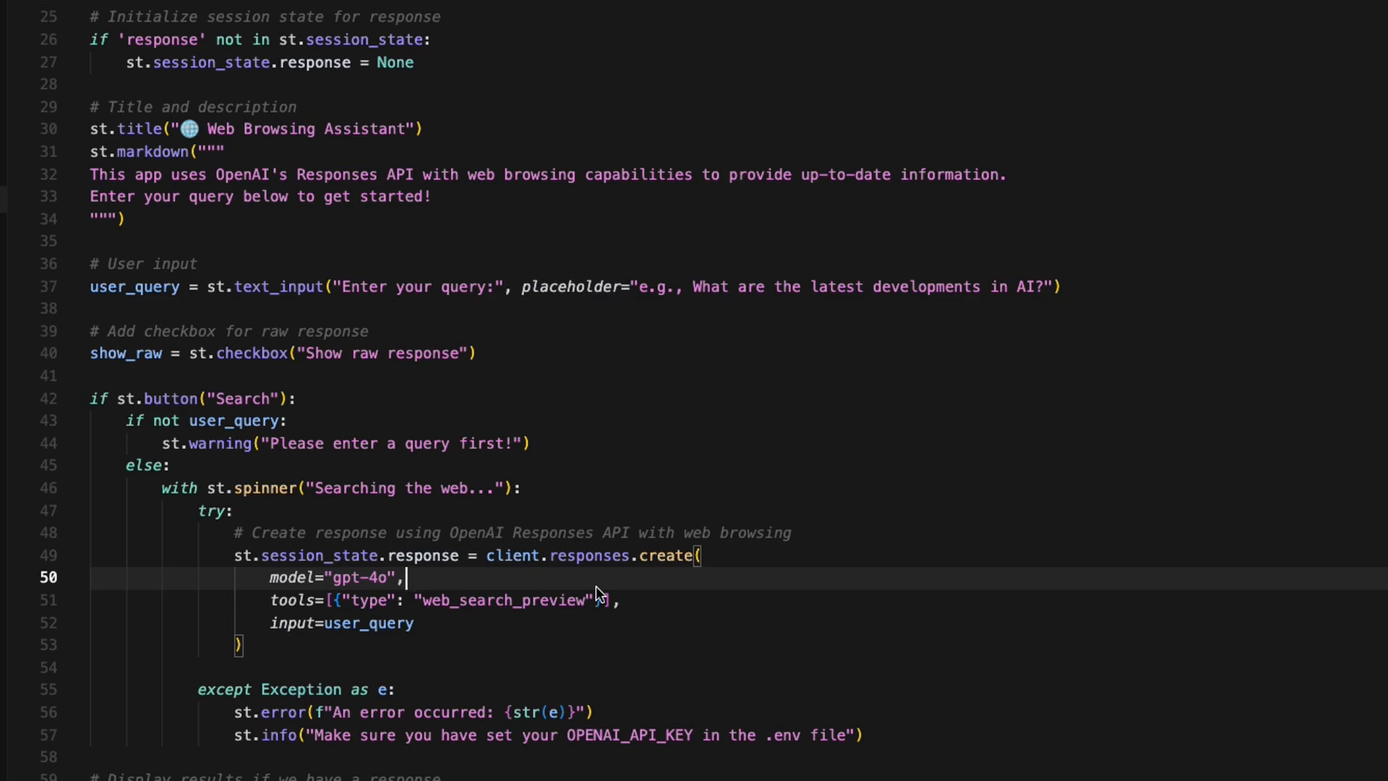
pyautogui.moveTo(294, 598)
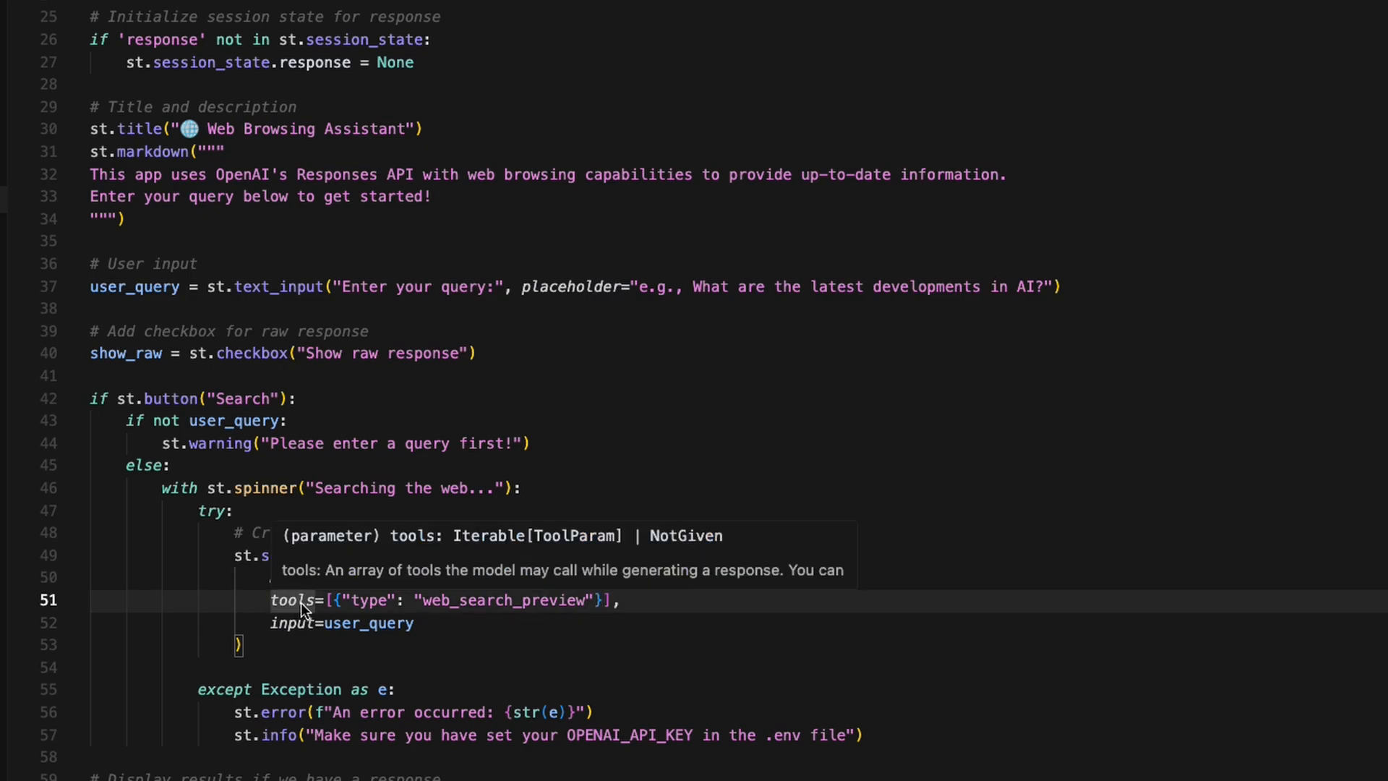
pyautogui.moveTo(442, 620)
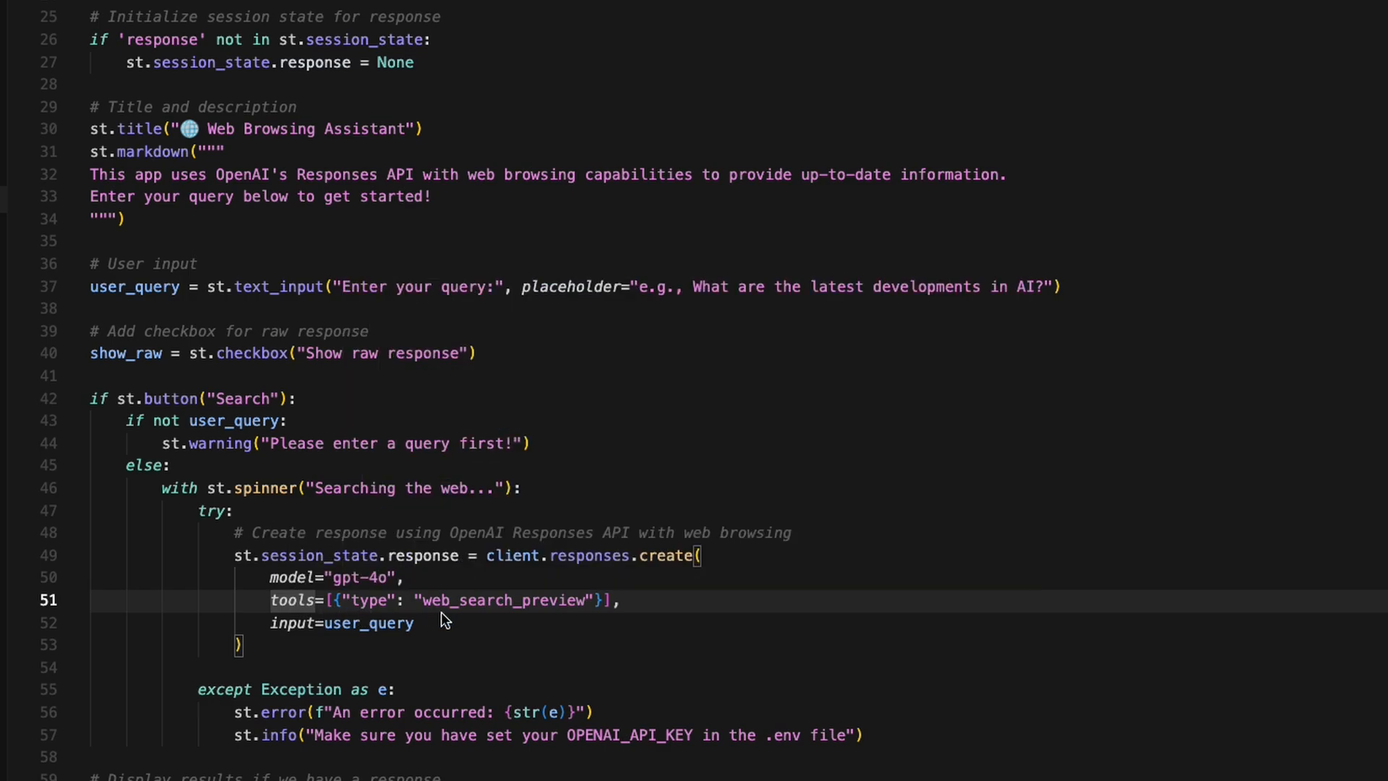
pyautogui.click(266, 598)
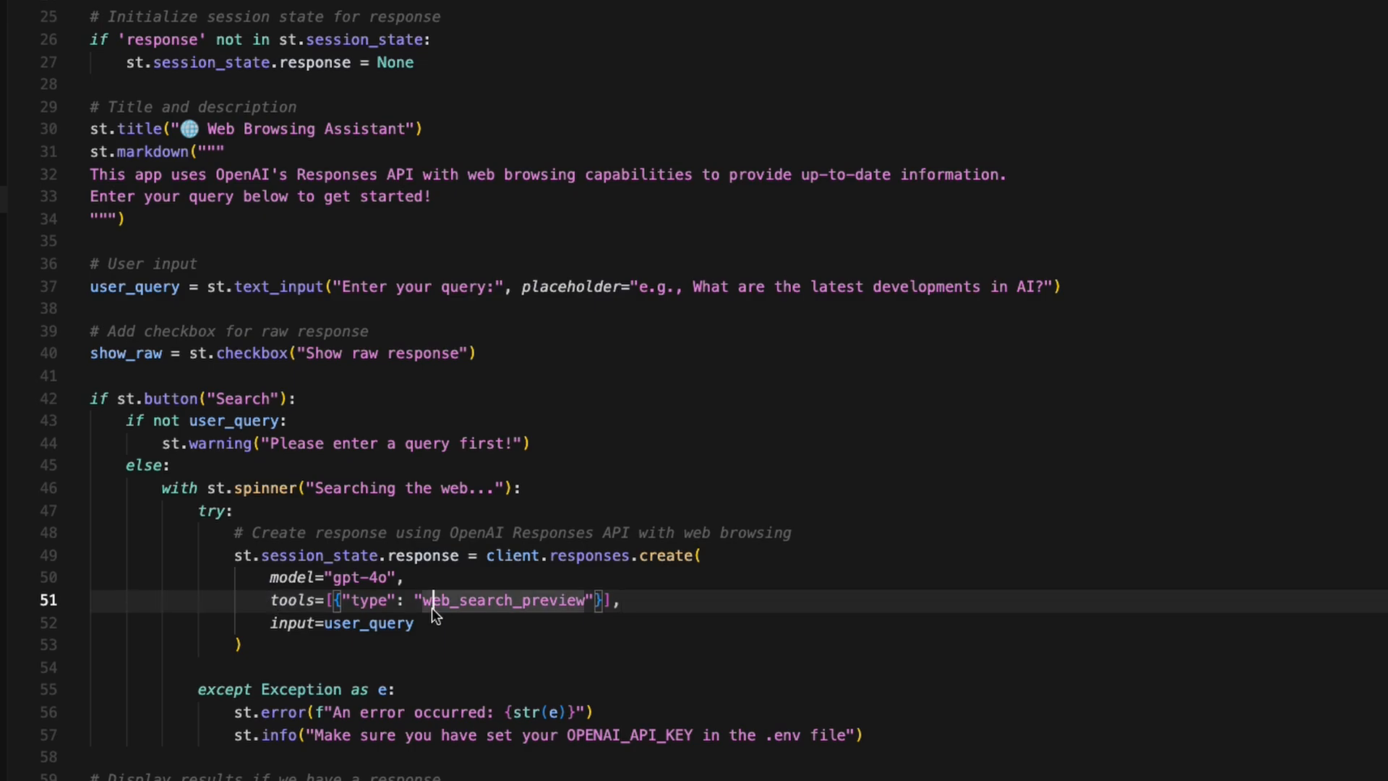
pyautogui.moveTo(297, 517)
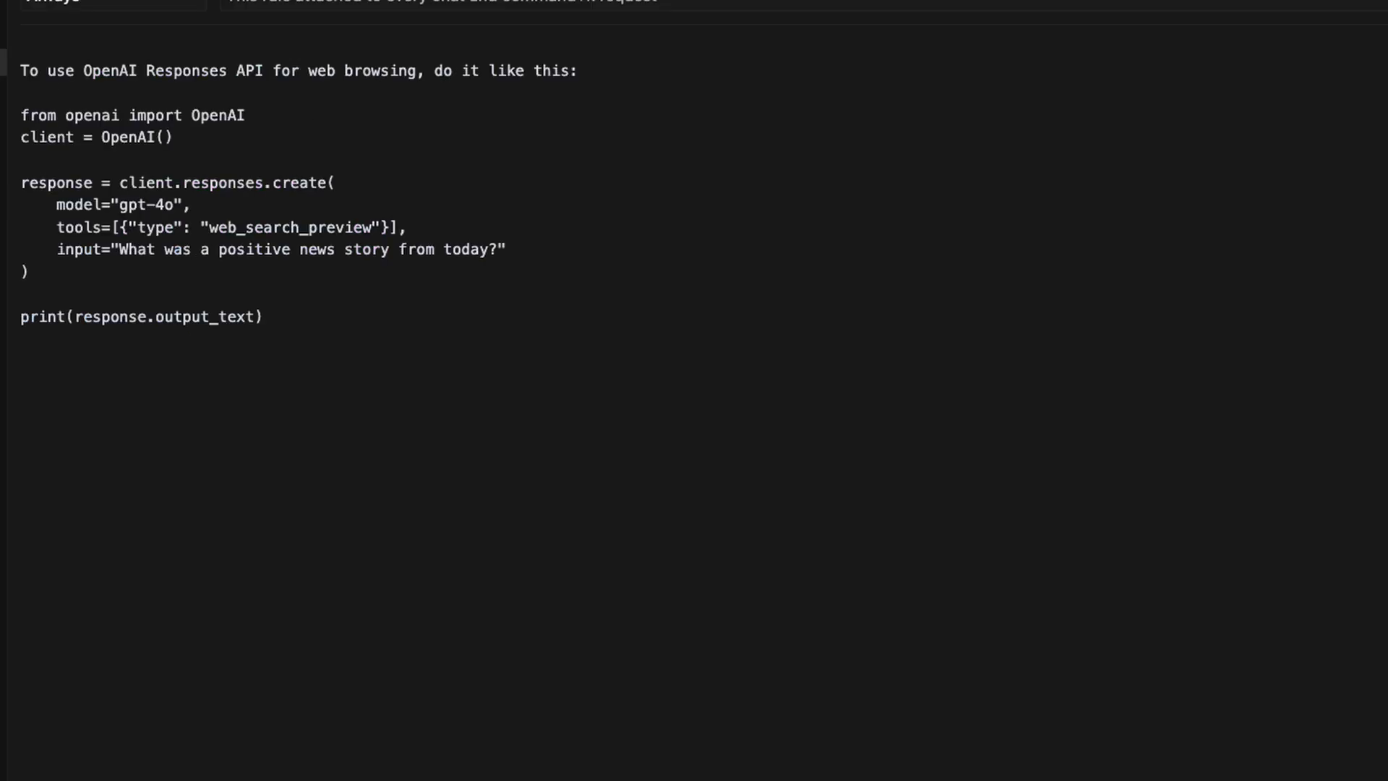
pyautogui.moveTo(130, 86)
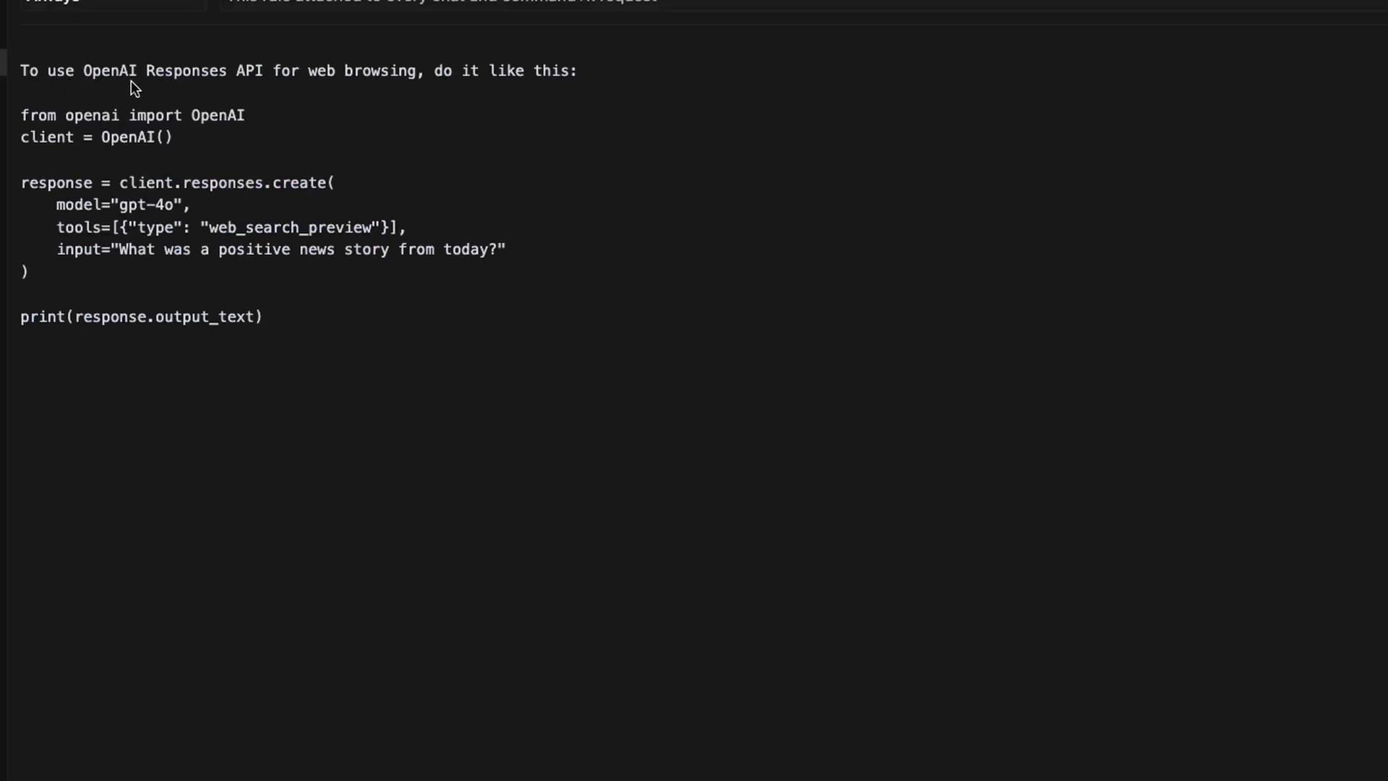
pyautogui.moveTo(404, 83)
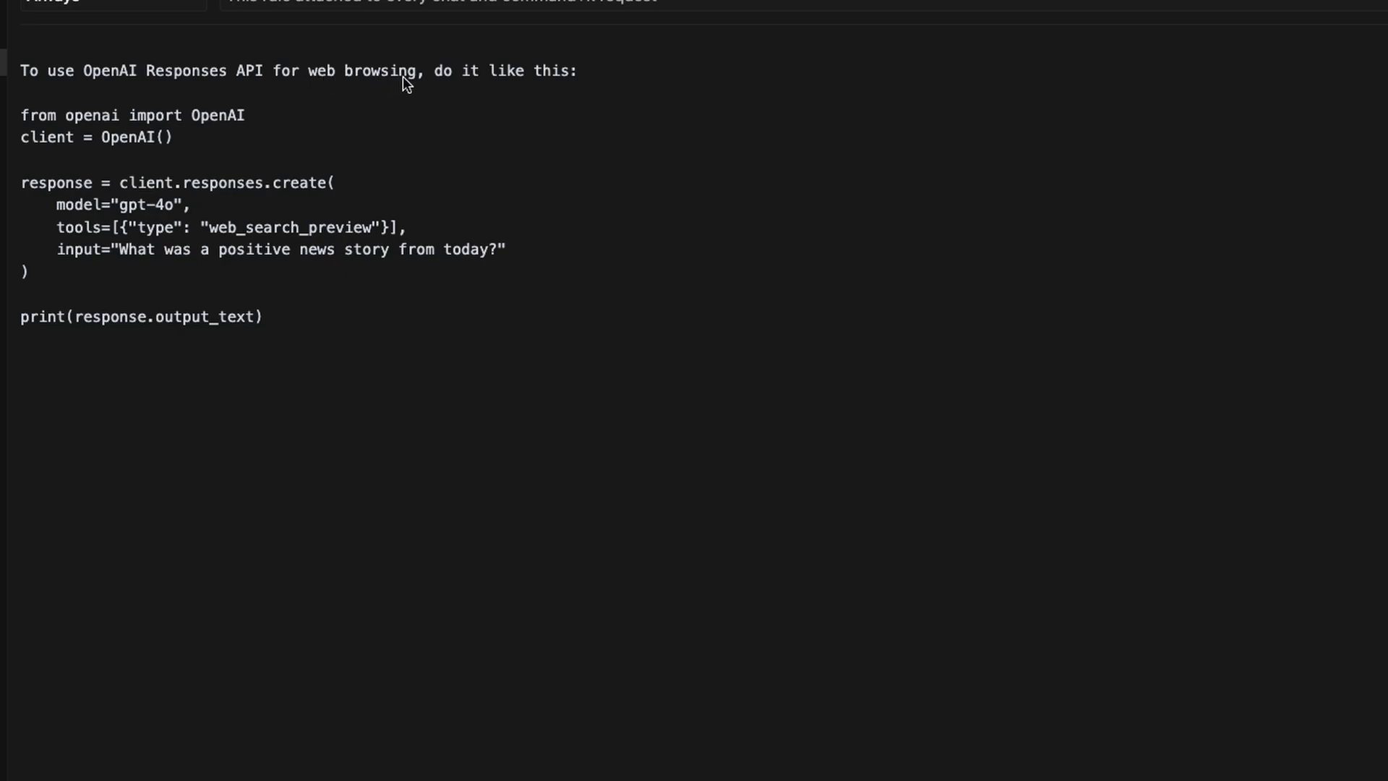
pyautogui.moveTo(448, 368)
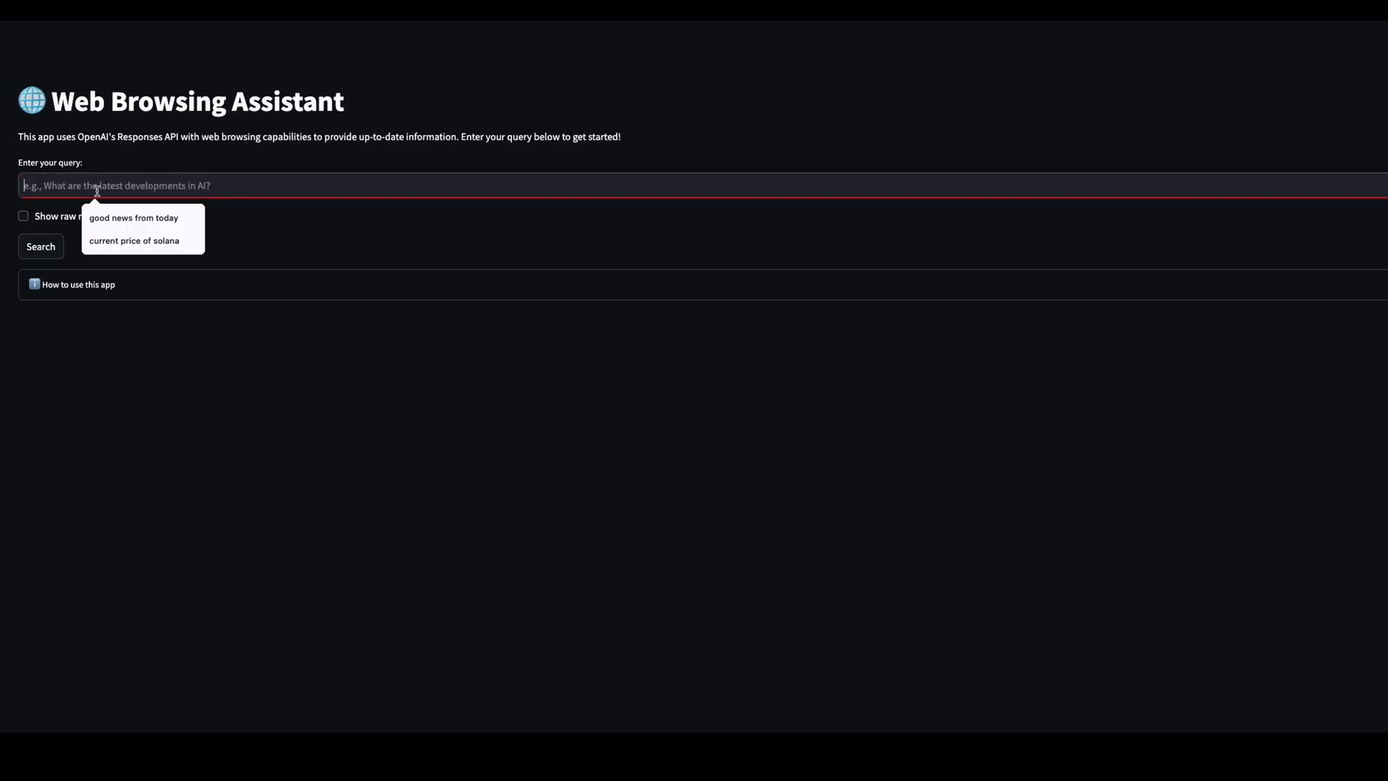
# Search 'golf news from today' and highlight the date in the returned headlines.
pyautogui.write('golf news from today')
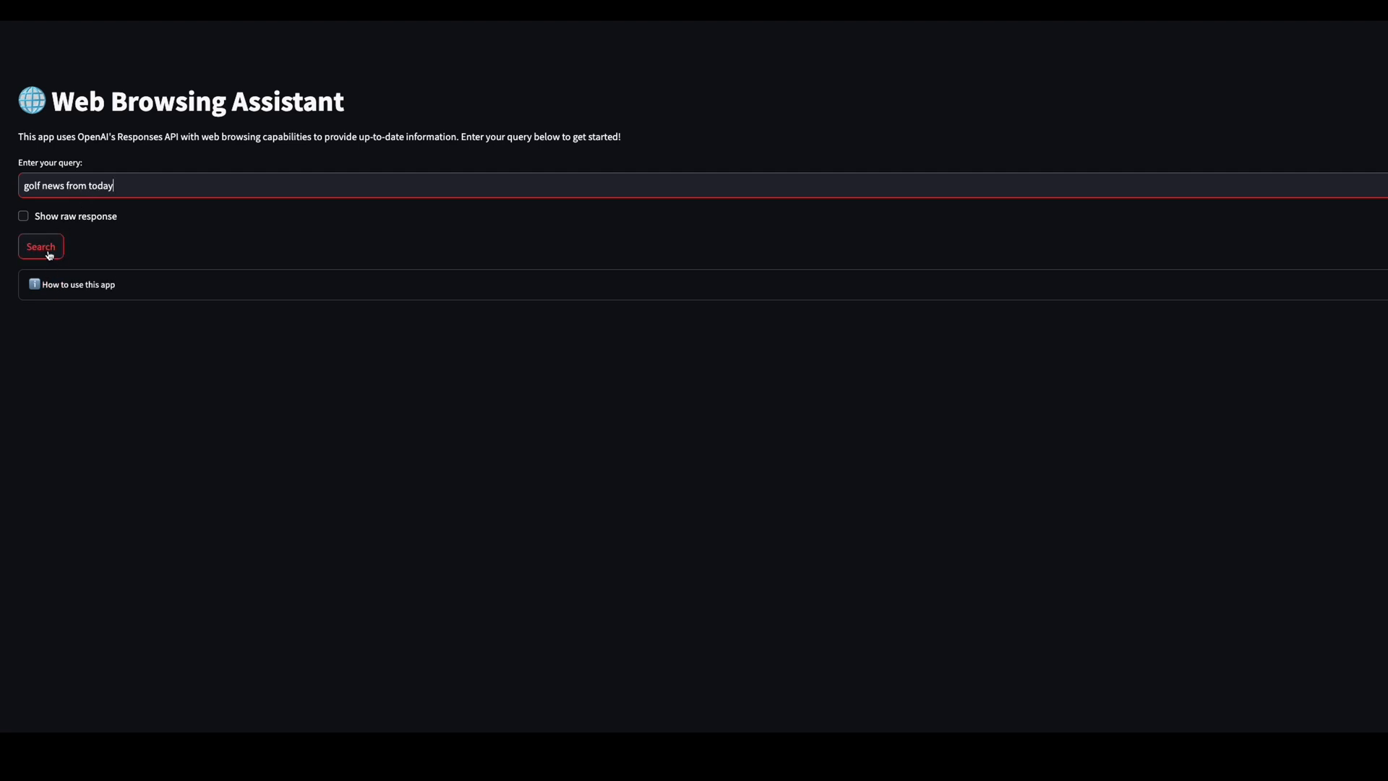
pyautogui.click(40, 246)
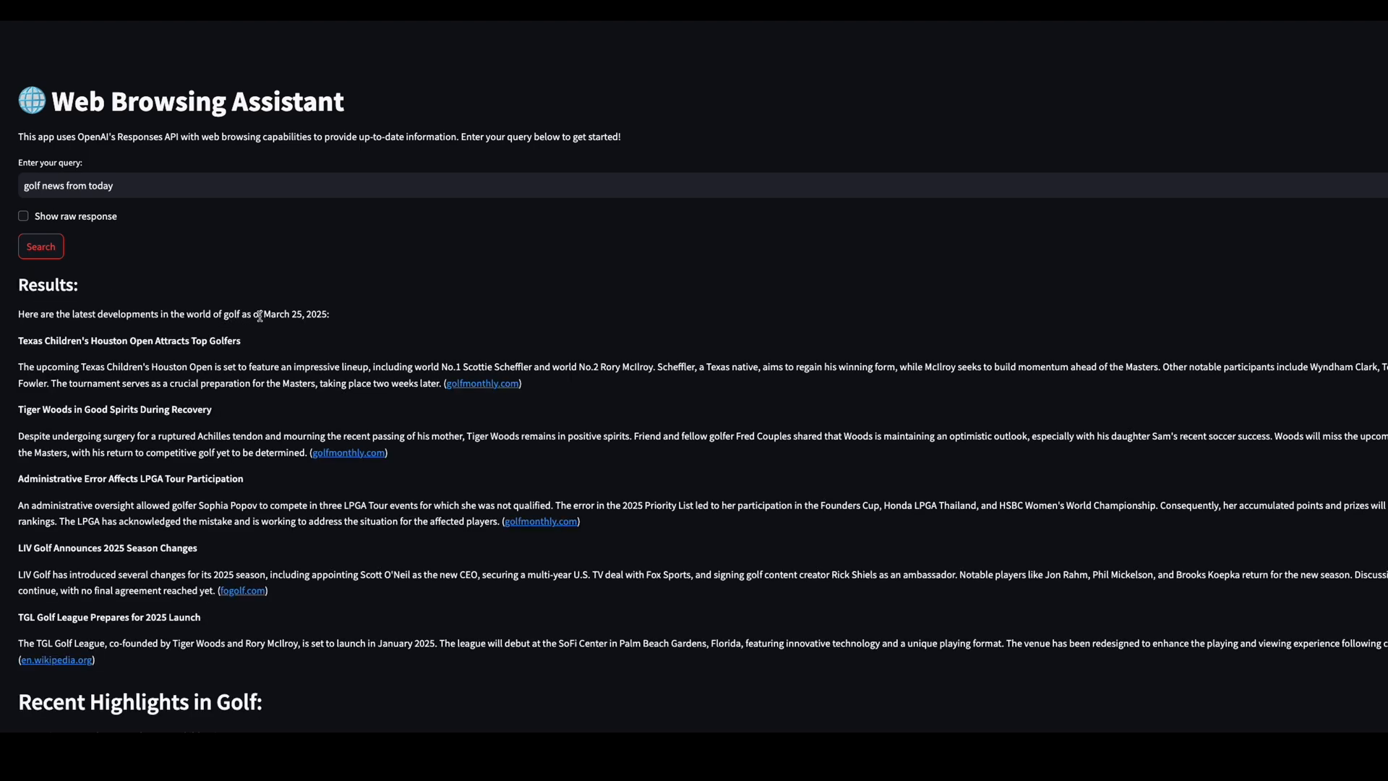
pyautogui.moveTo(259, 314); pyautogui.dragTo(330, 314)
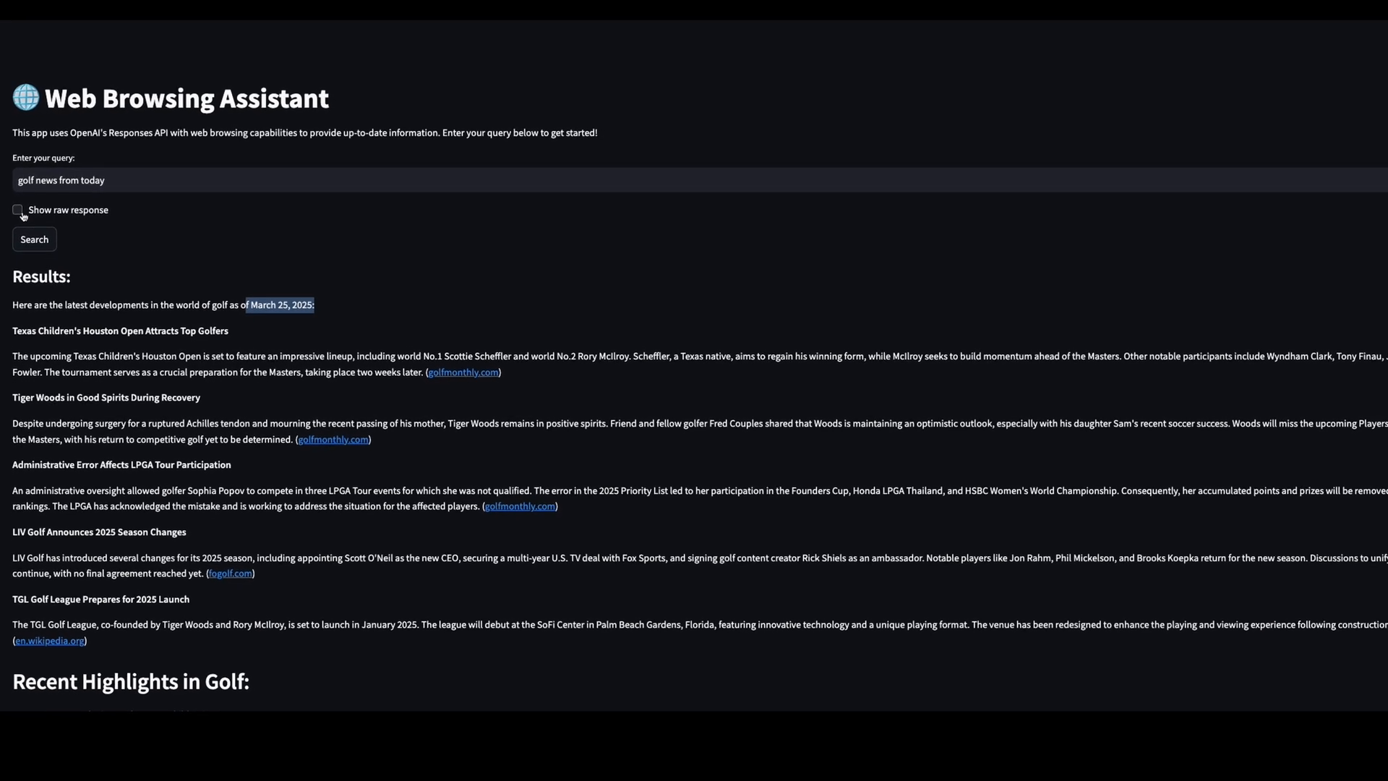
# Enable 'Show raw response' and scroll through the raw JSON with URL citations.
pyautogui.click(9, 198)
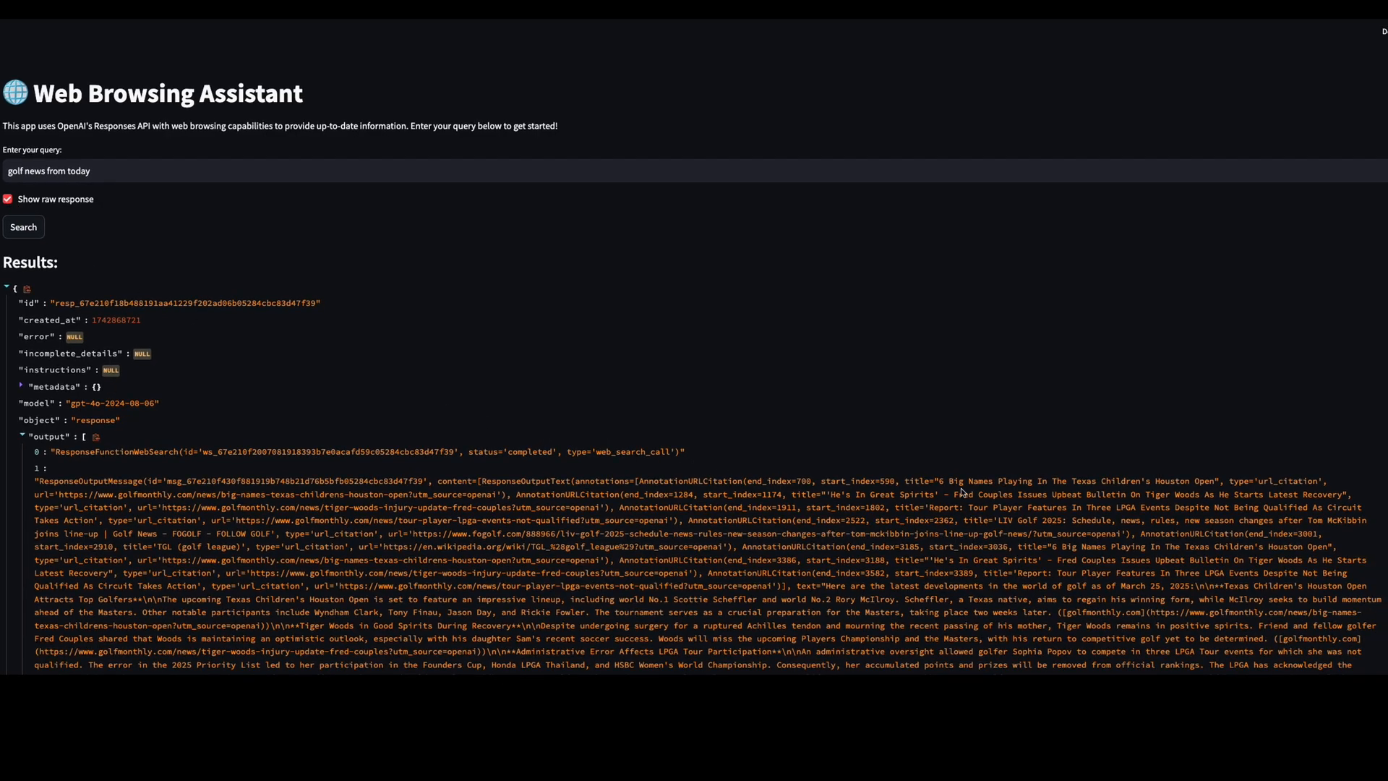
pyautogui.moveTo(1266, 487)
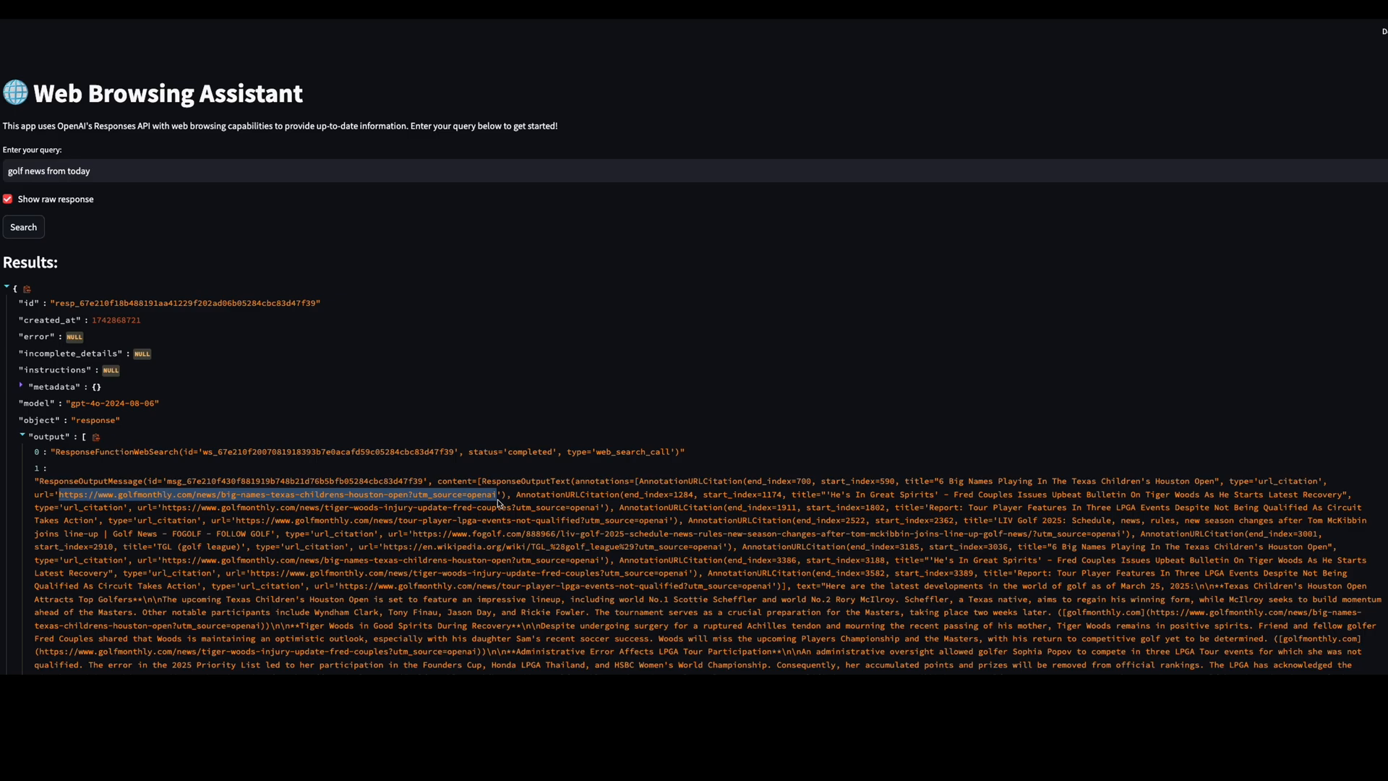
pyautogui.scroll(-3)
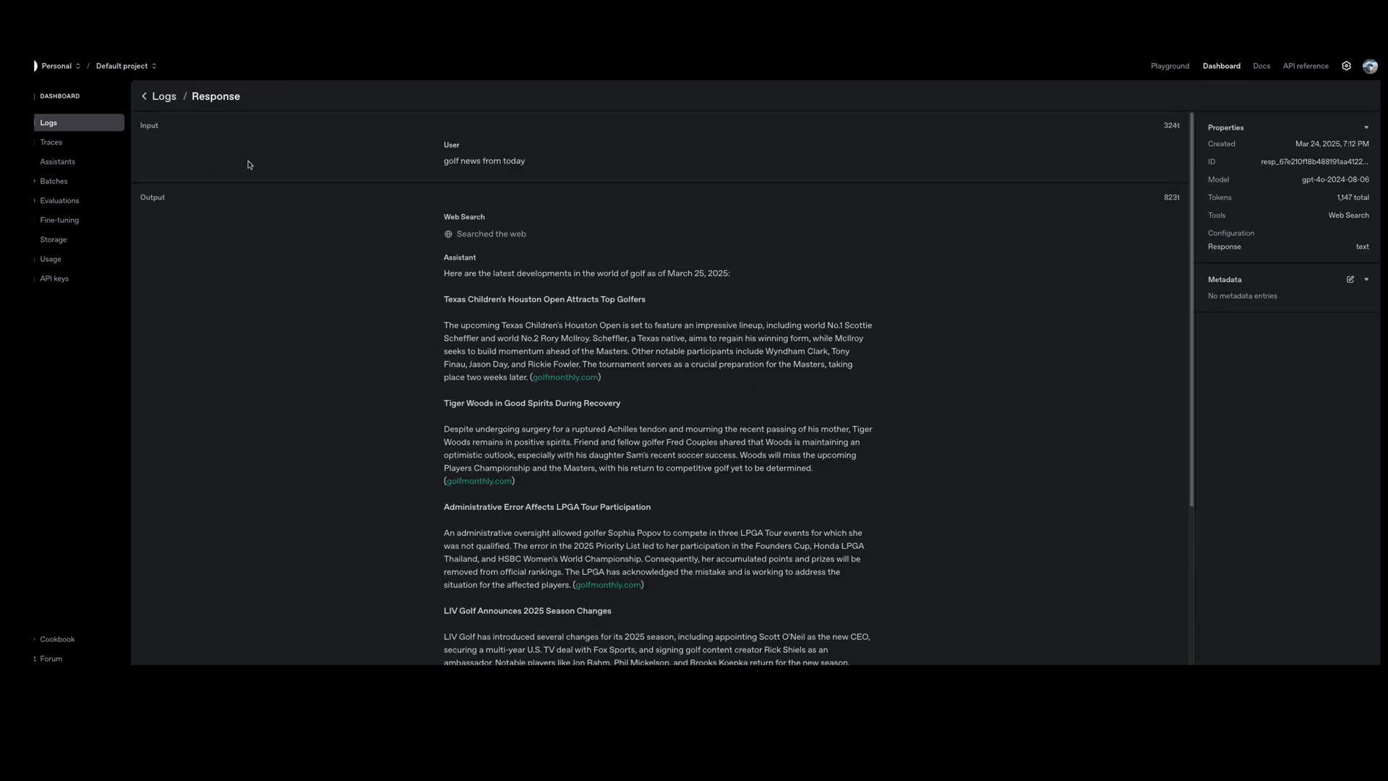
pyautogui.moveTo(779, 353)
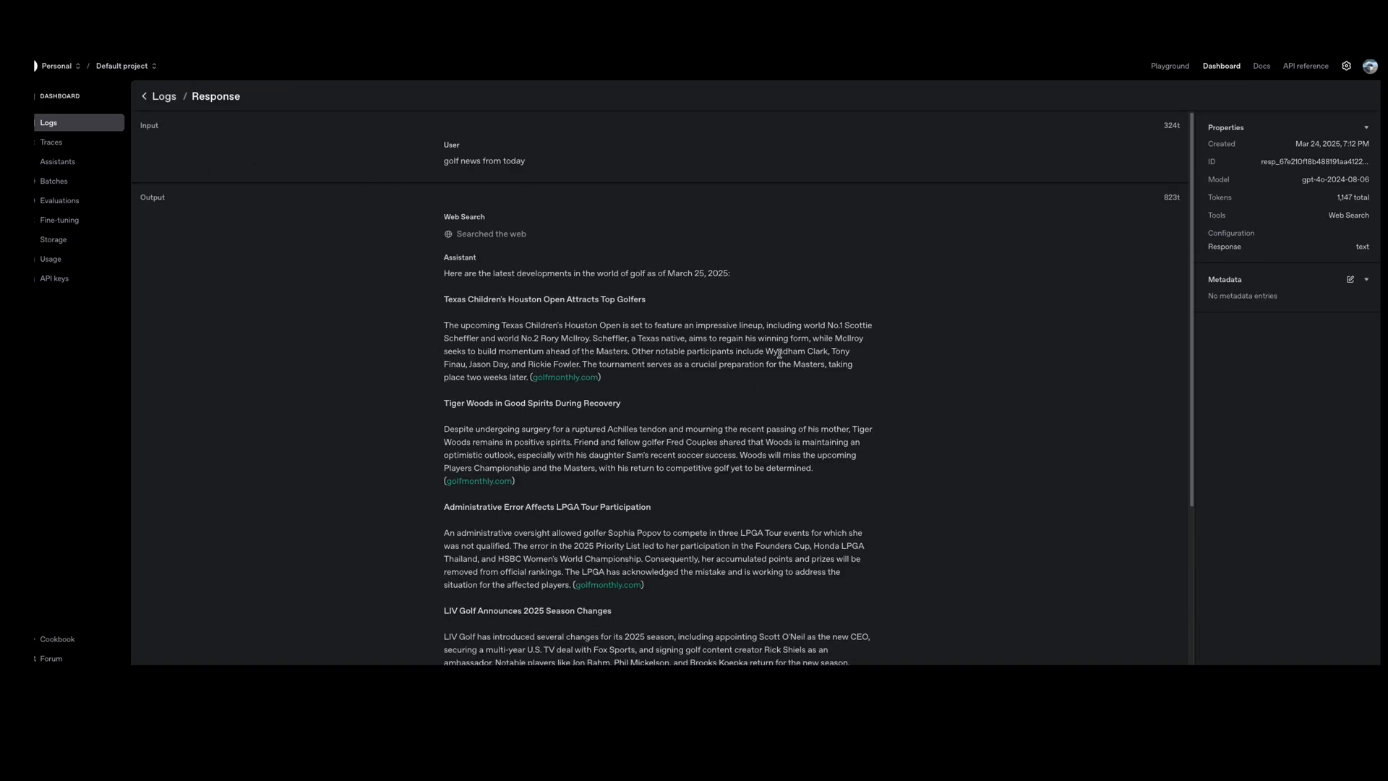
pyautogui.moveTo(914, 293)
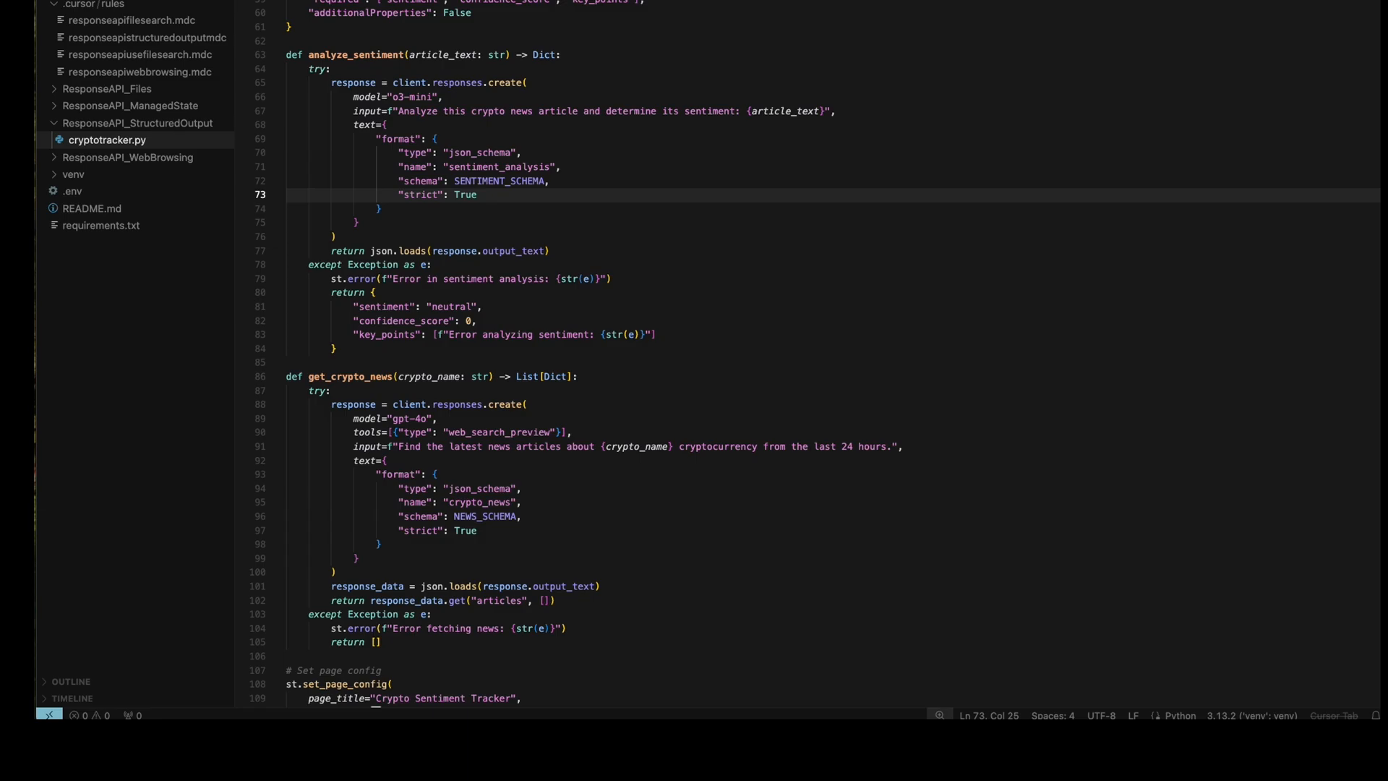
pyautogui.moveTo(518, 522)
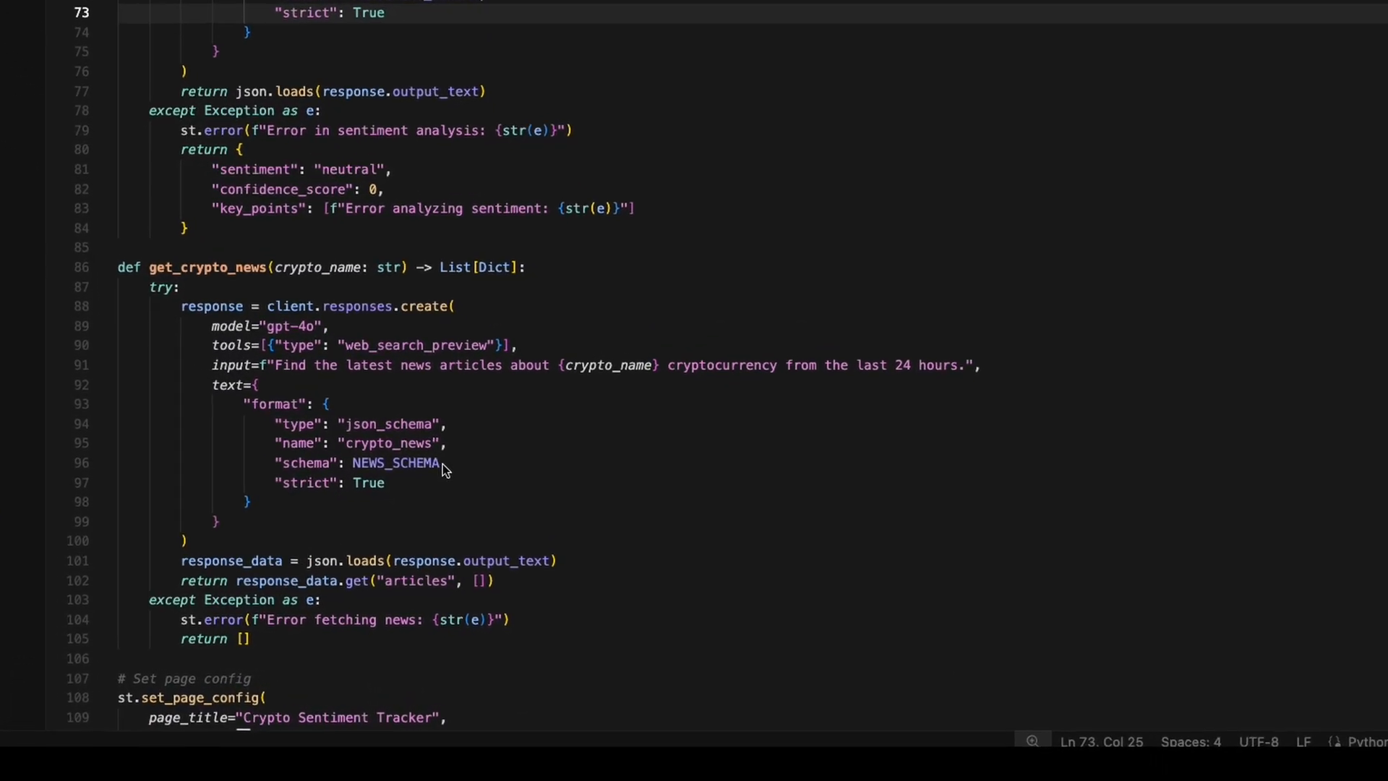
# Inspect get_crypto_news, selecting 'cryptocurrency' in the prompt and 'type' in the format block.
pyautogui.scroll(-3)
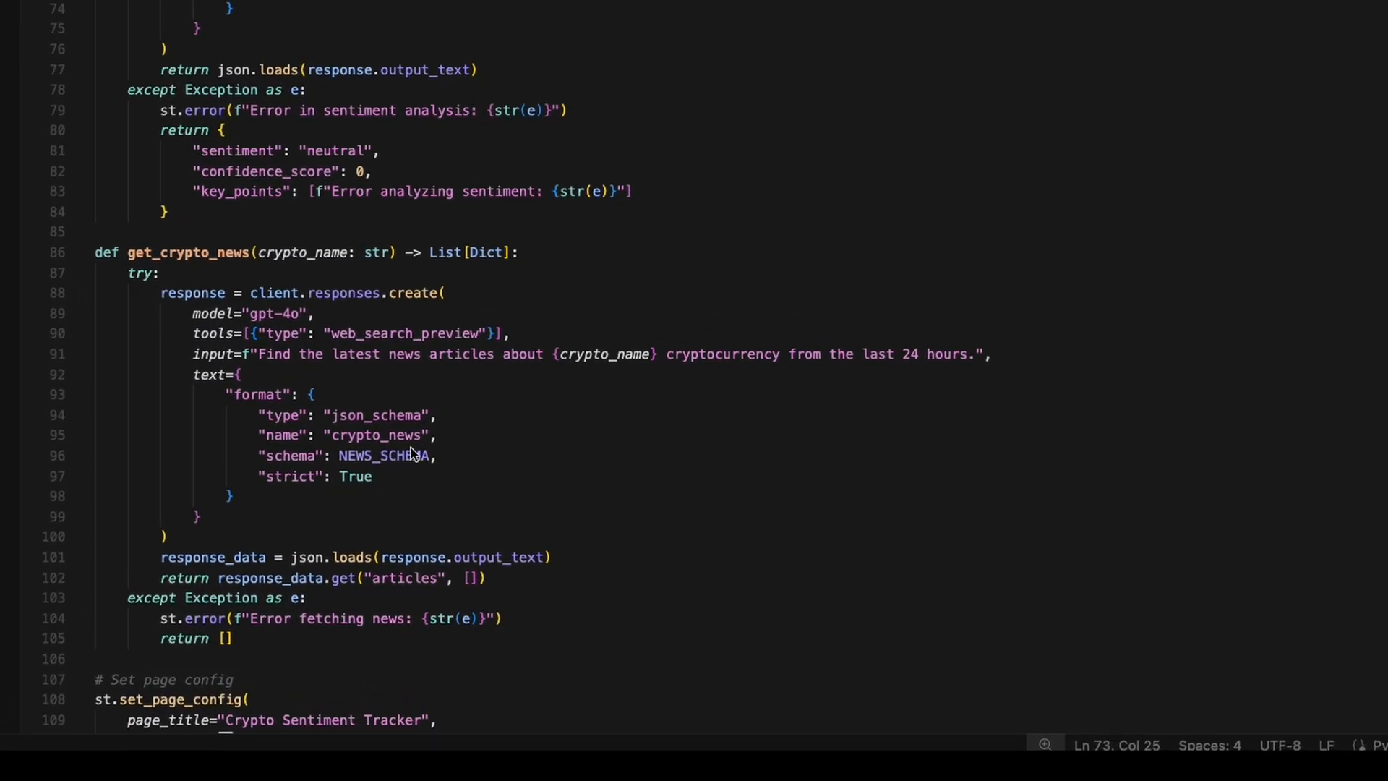
pyautogui.moveTo(451, 403)
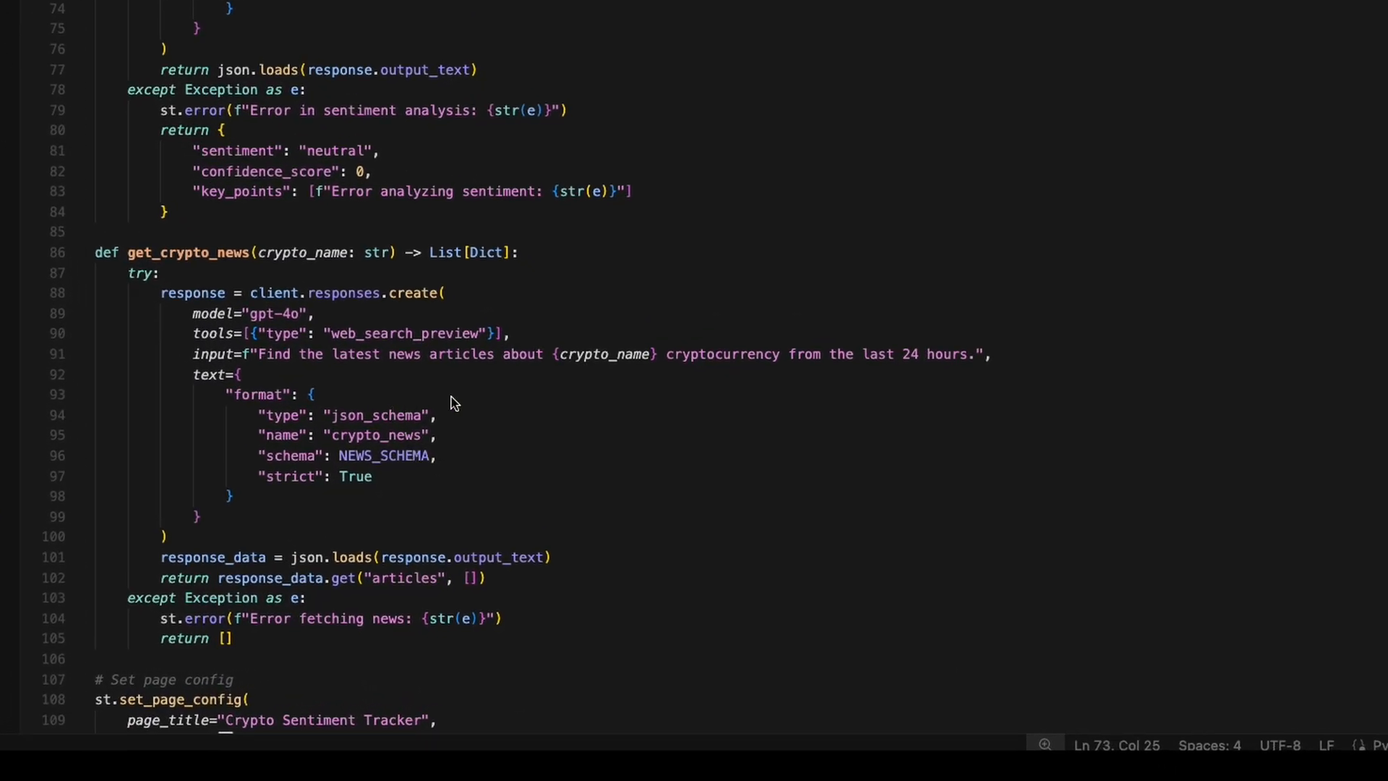
pyautogui.moveTo(567, 371)
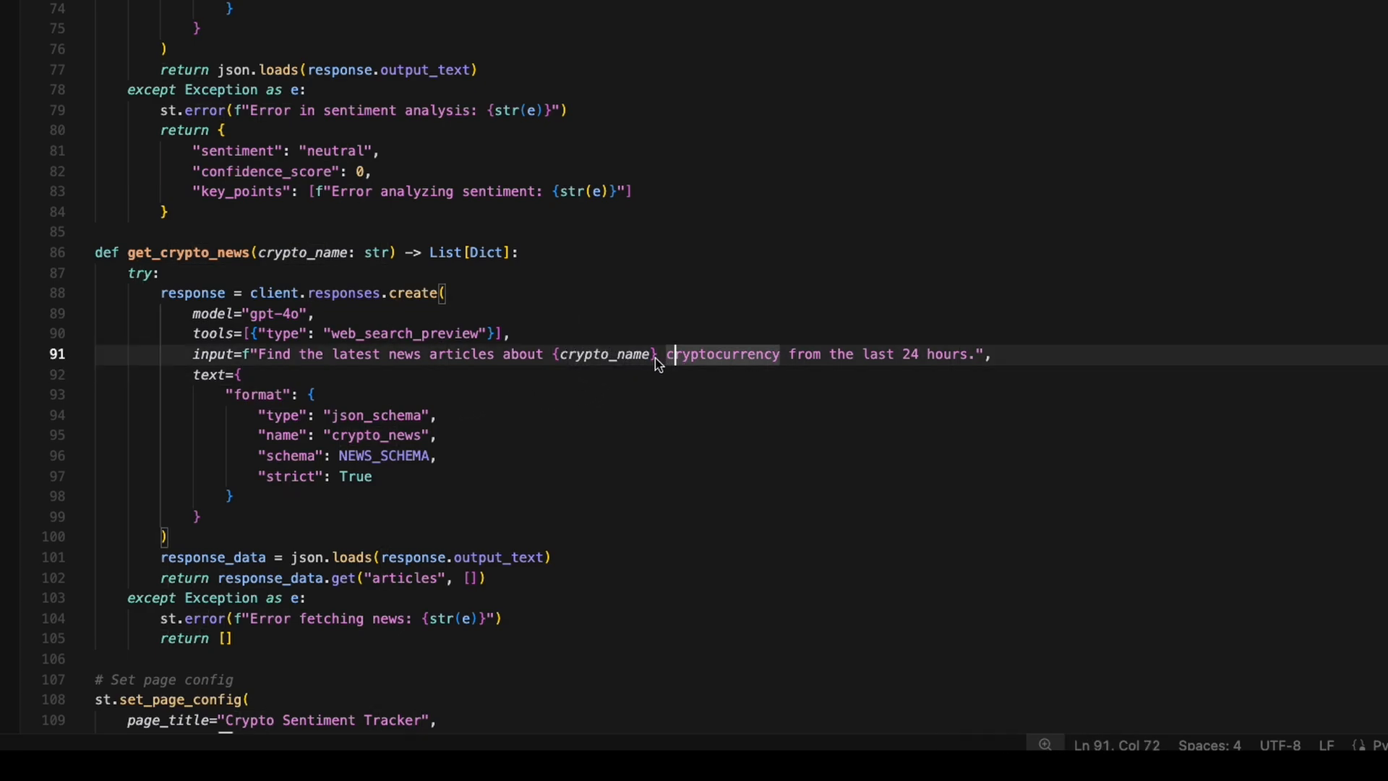
pyautogui.doubleClick(400, 332)
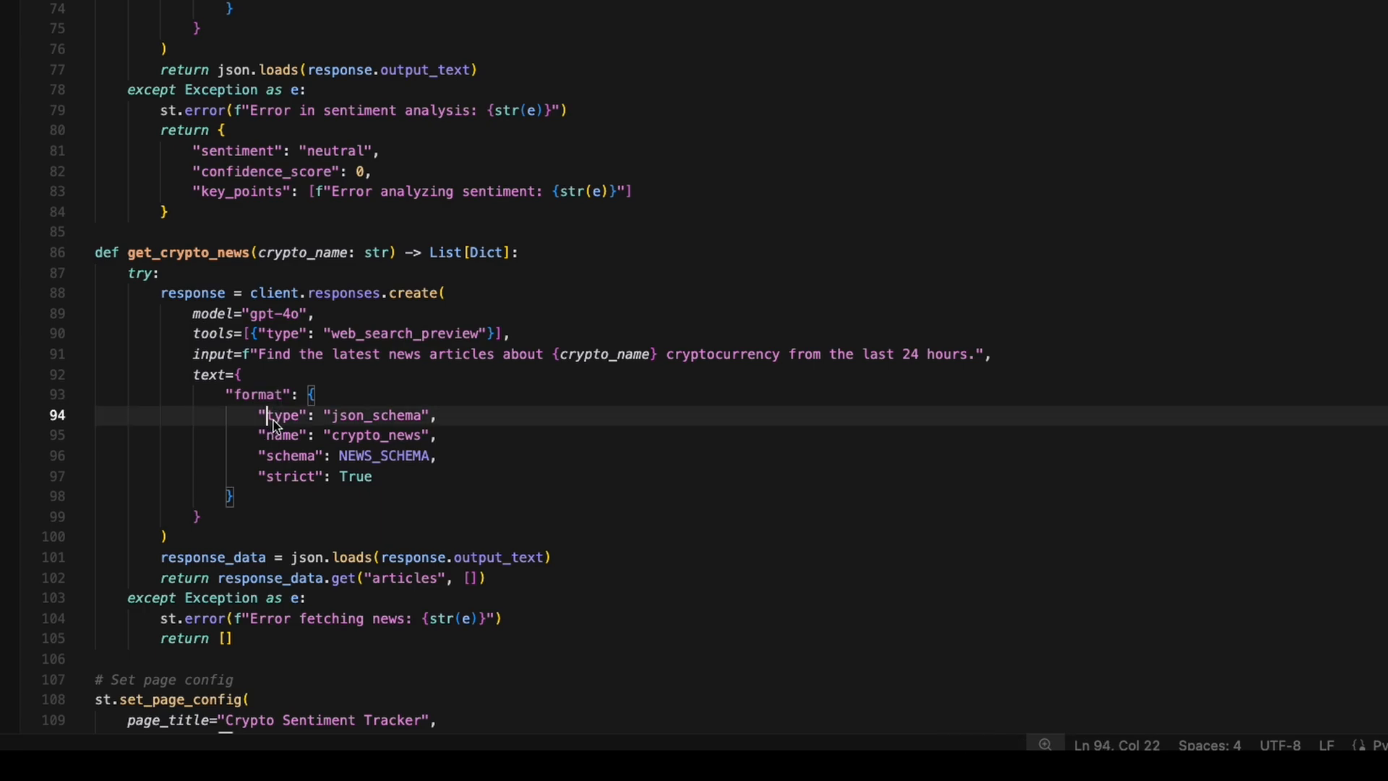
pyautogui.doubleClick(283, 415)
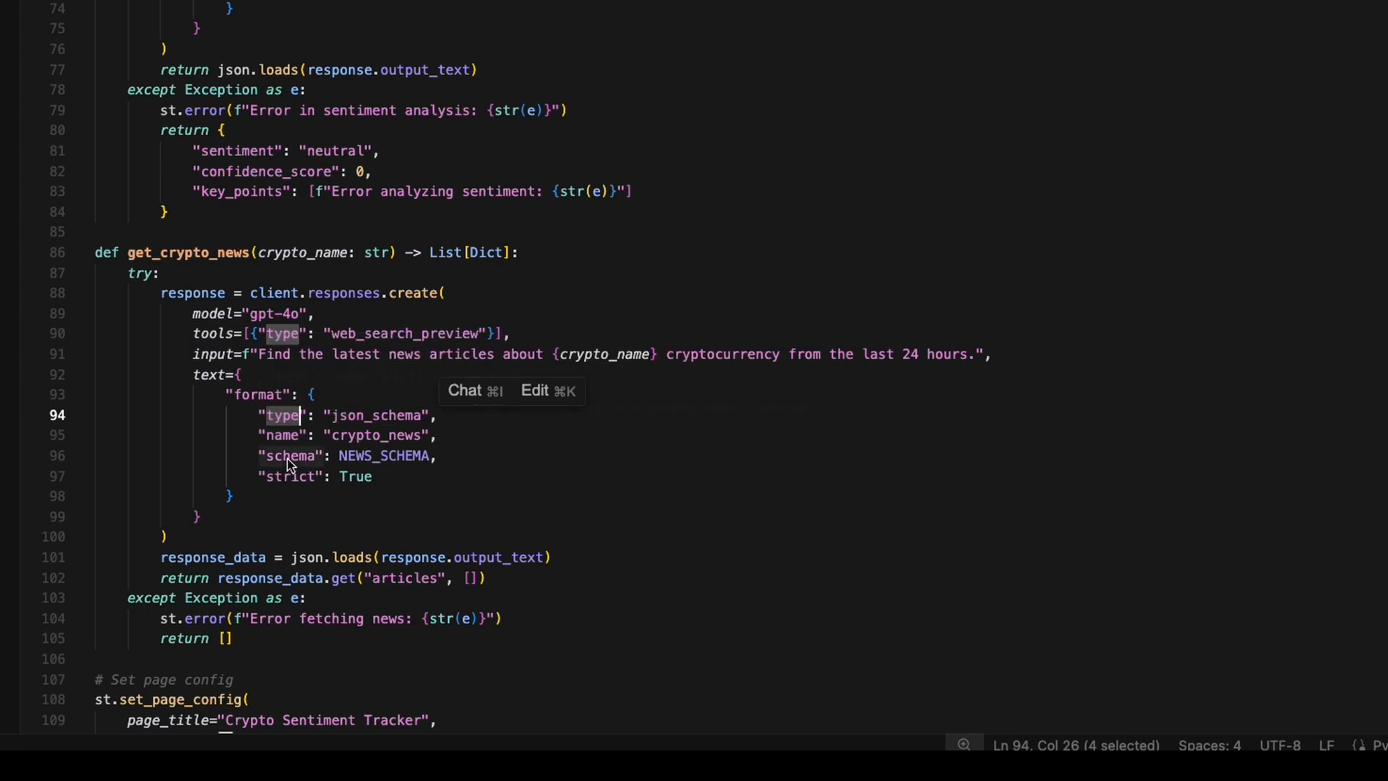
pyautogui.moveTo(292, 475)
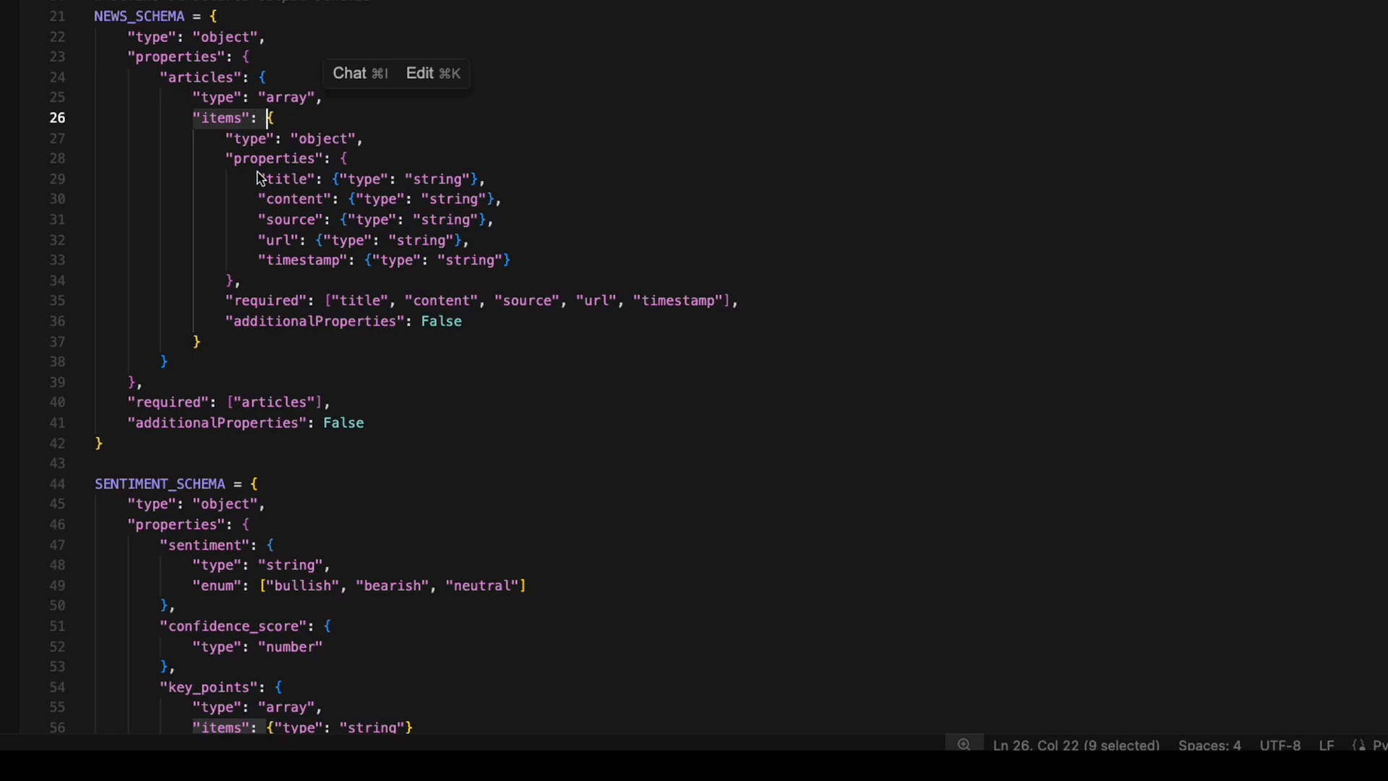
pyautogui.moveTo(282, 204)
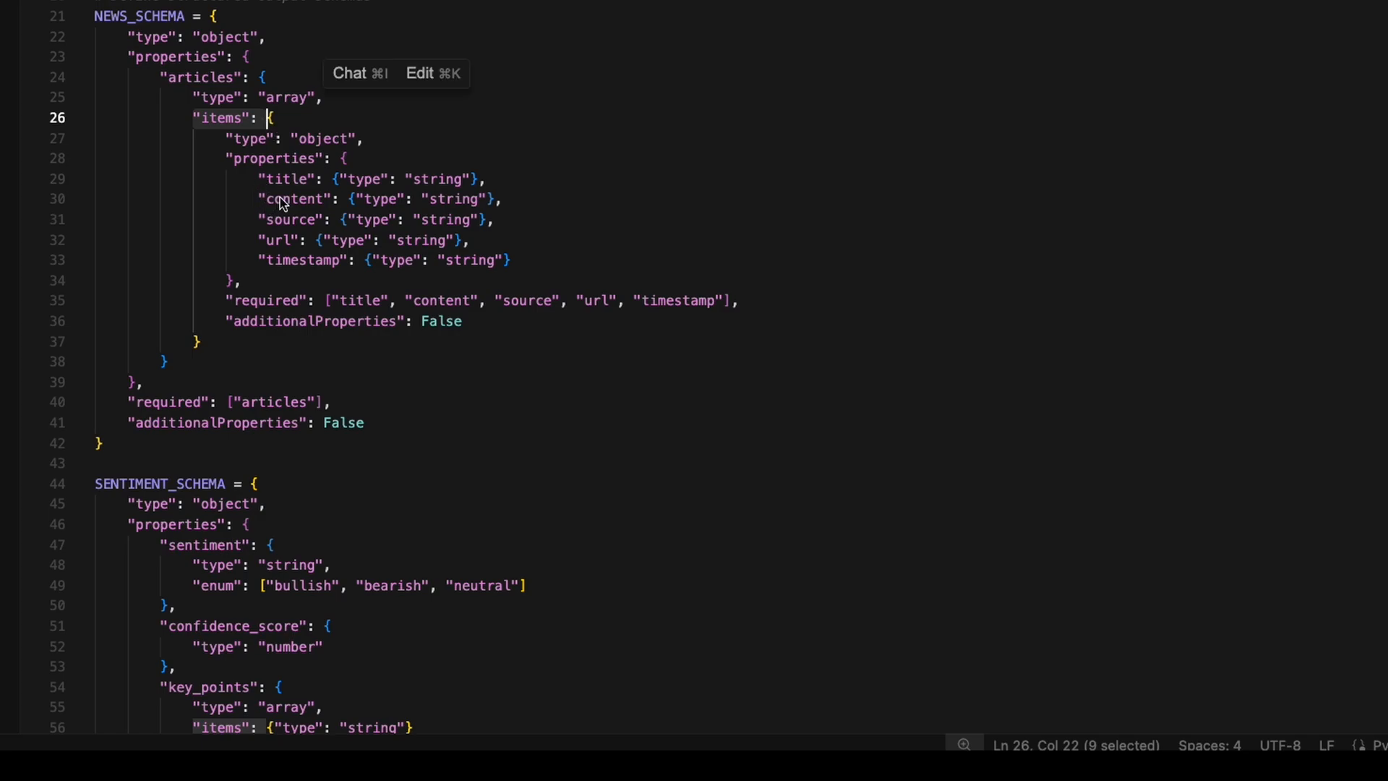
pyautogui.moveTo(295, 247)
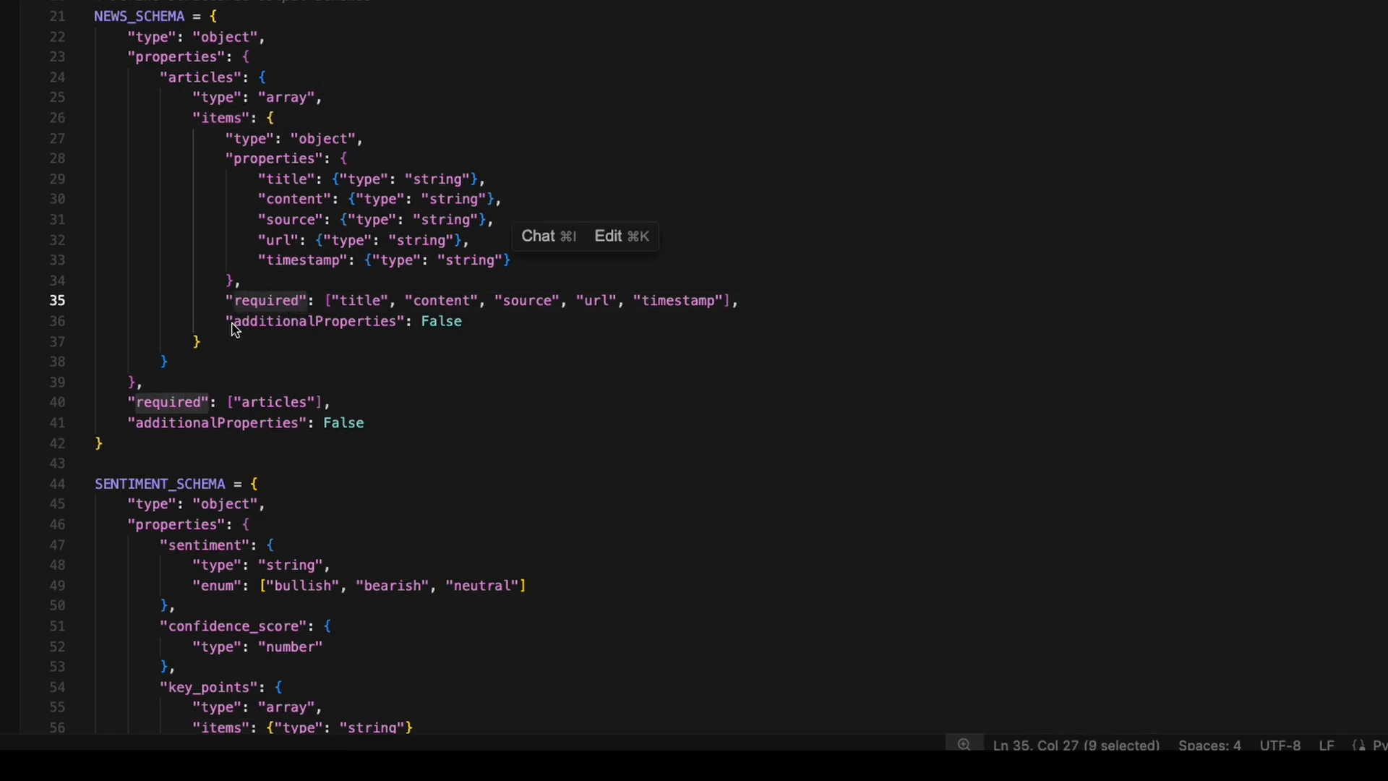
pyautogui.doubleClick(314, 321)
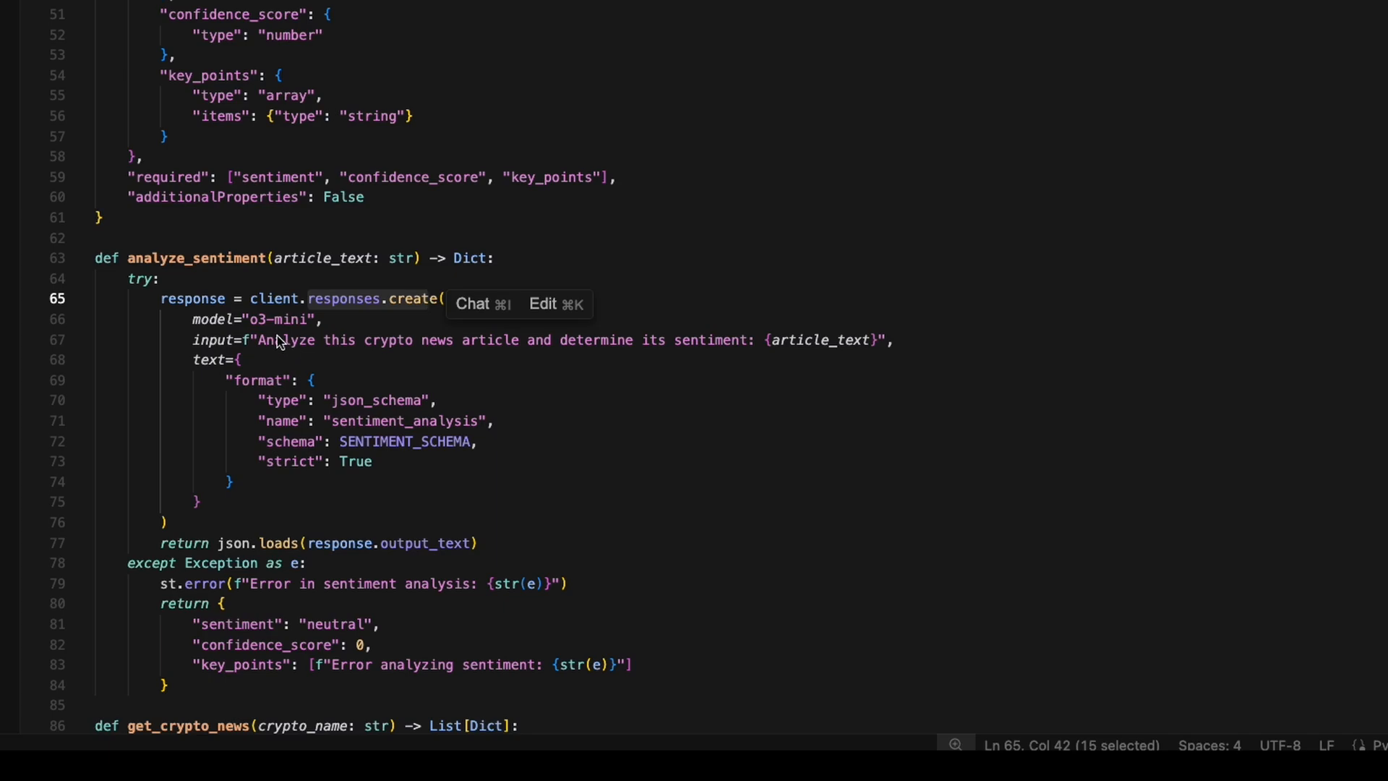
pyautogui.moveTo(266, 332)
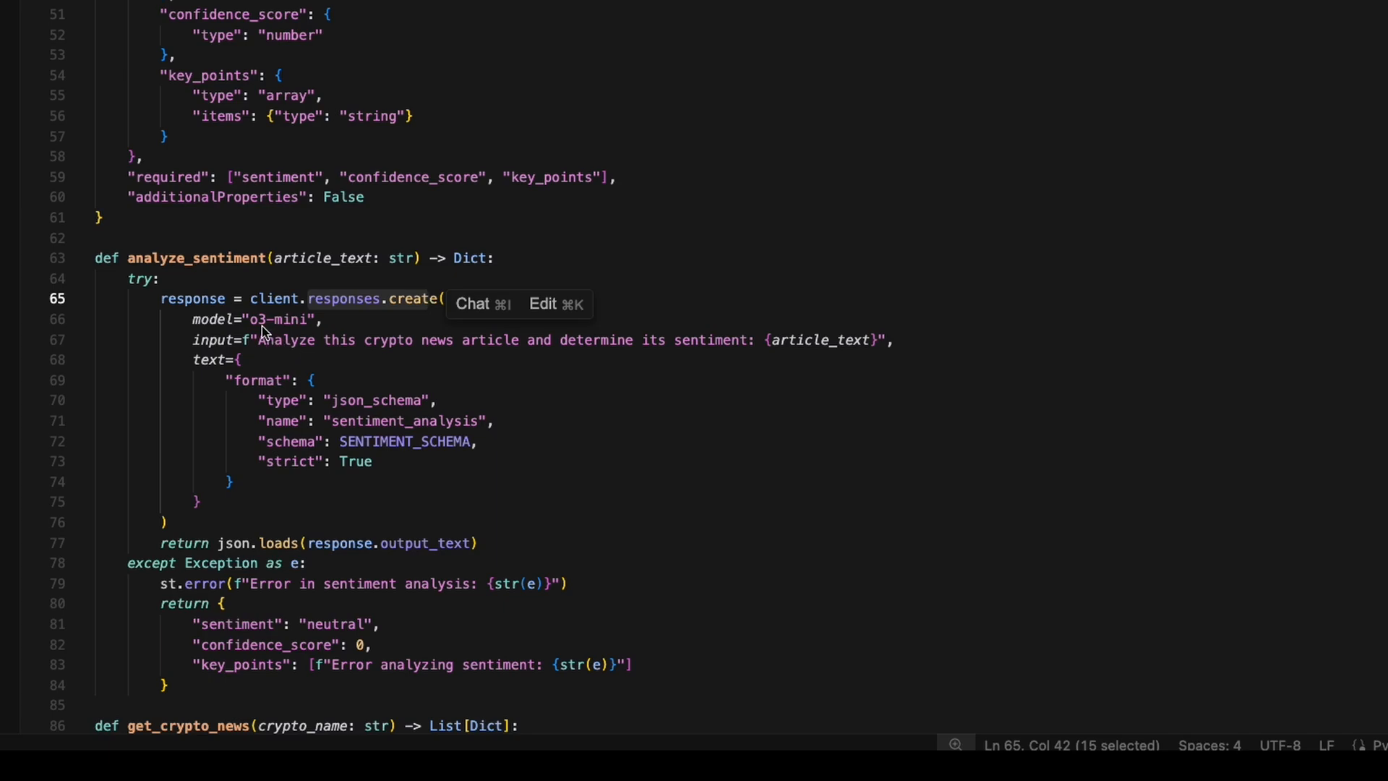
pyautogui.scroll(3)
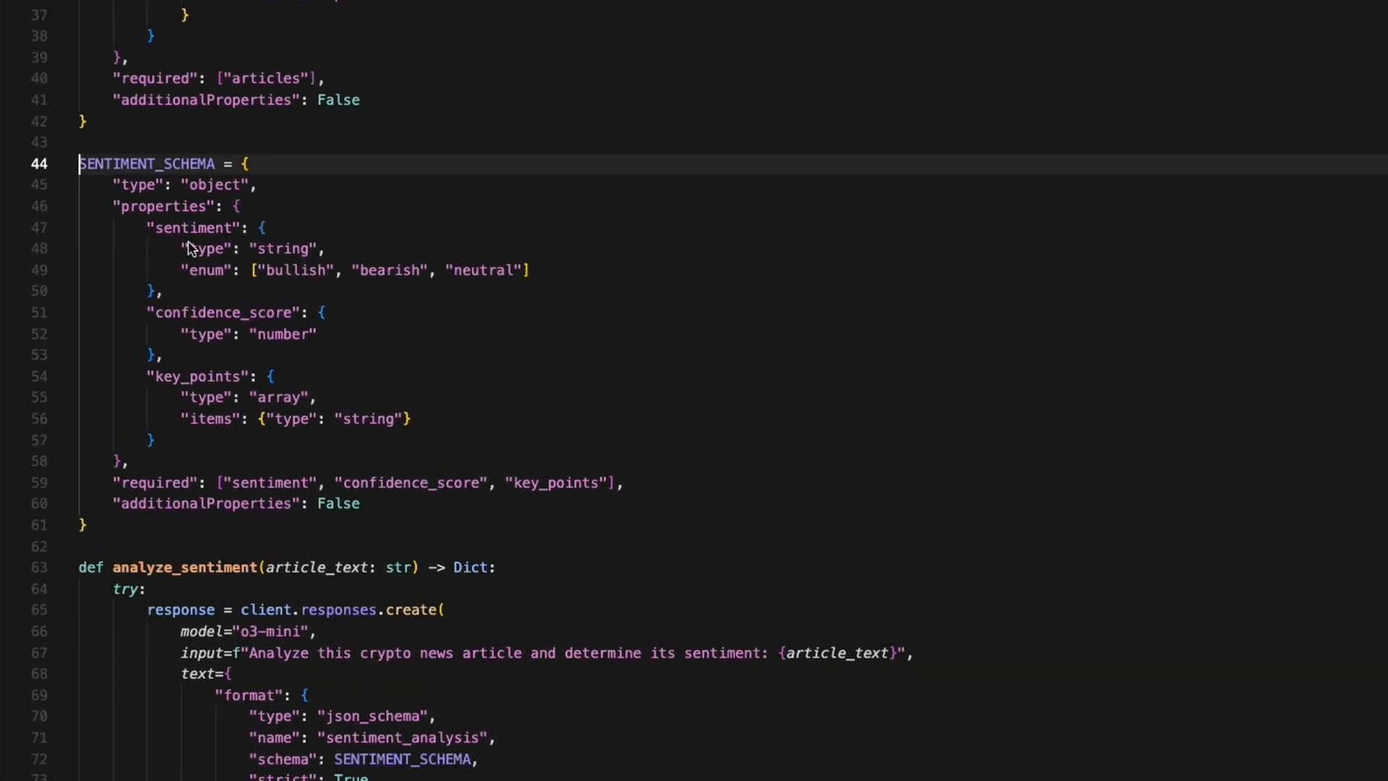
pyautogui.scroll(-3)
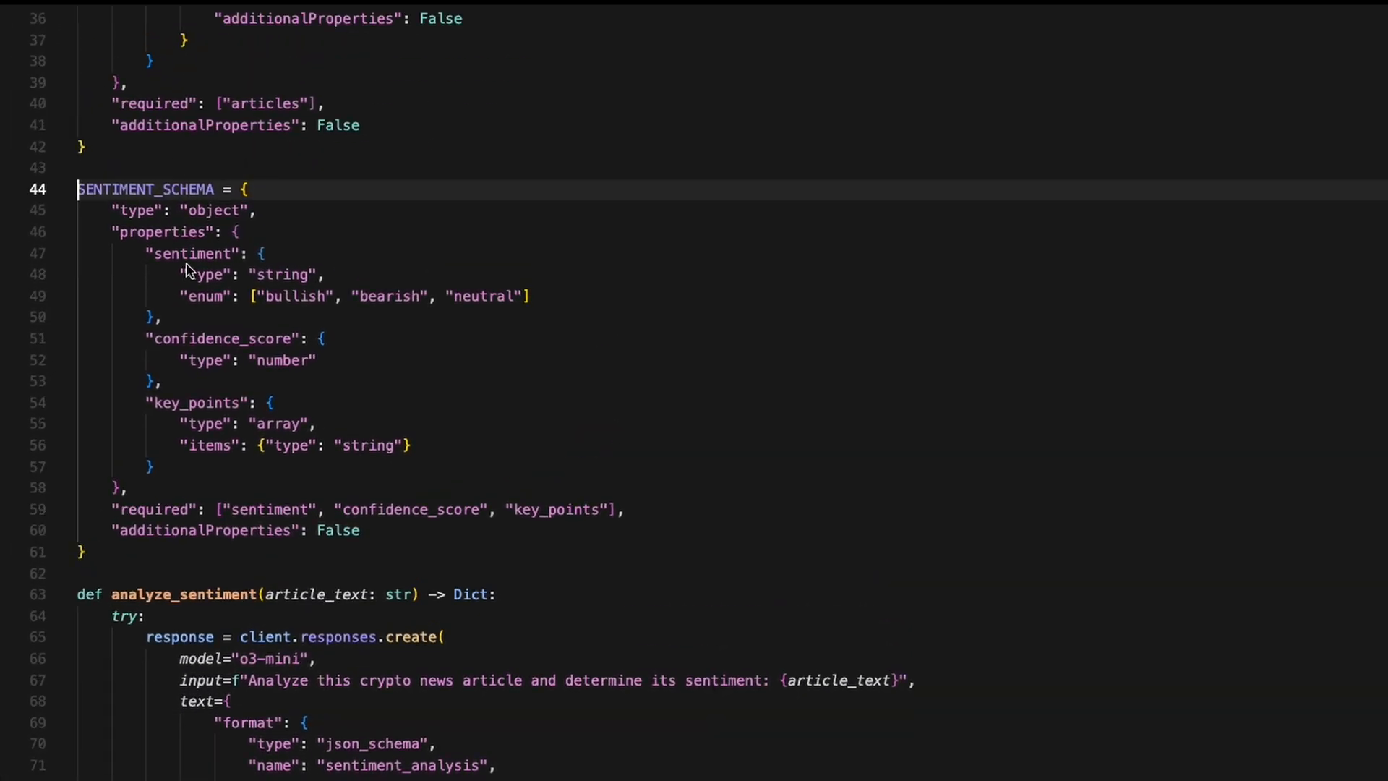
pyautogui.moveTo(265, 306)
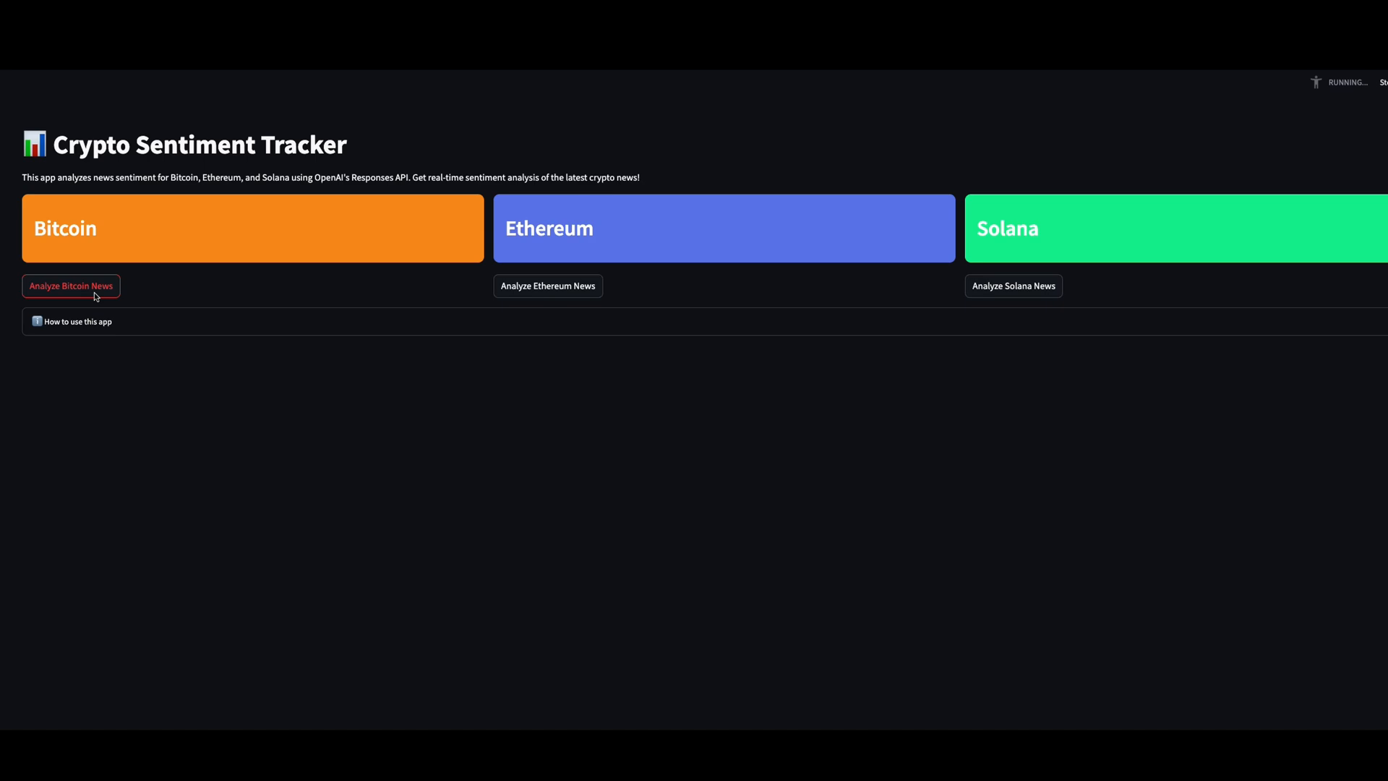
# Start the Bitcoin news sentiment analysis with 'Analyze Bitcoin News'.
pyautogui.click(69, 285)
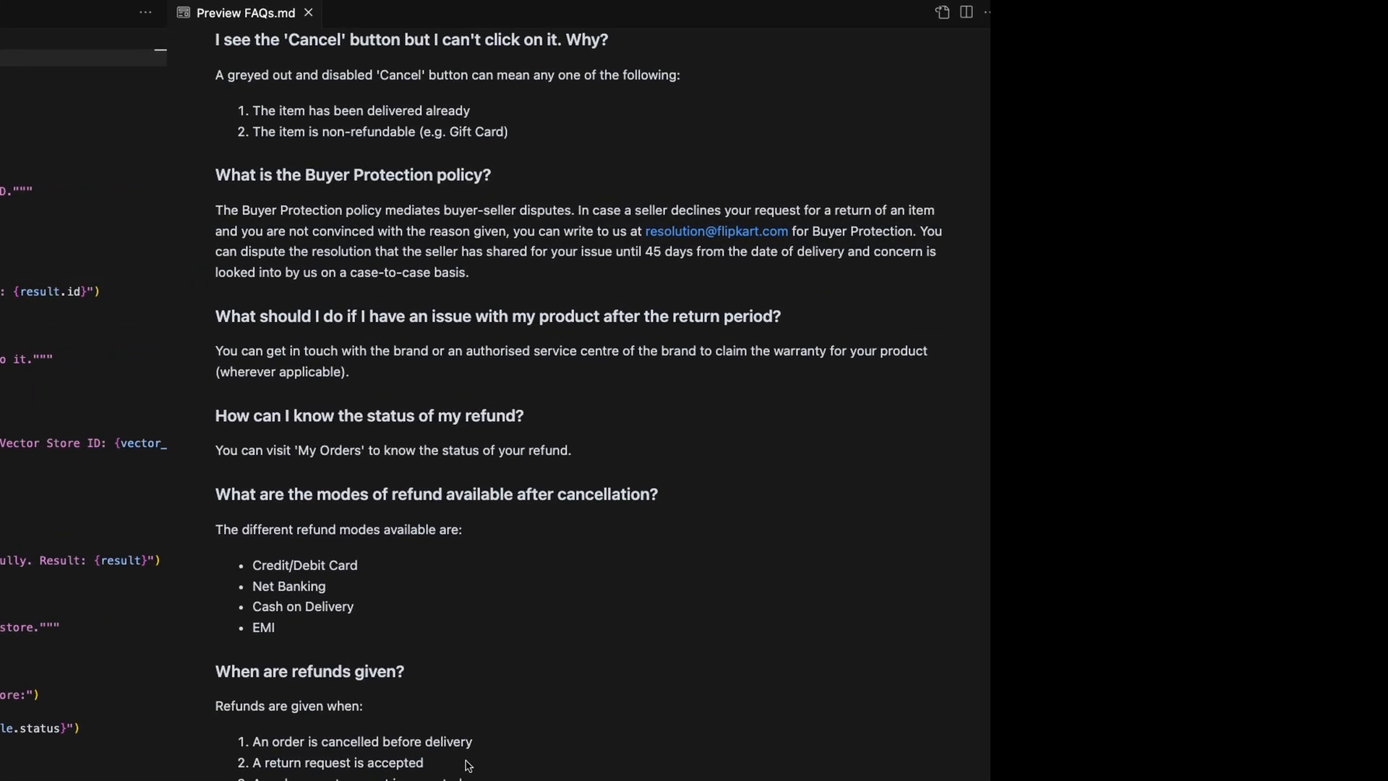
pyautogui.moveTo(369, 263)
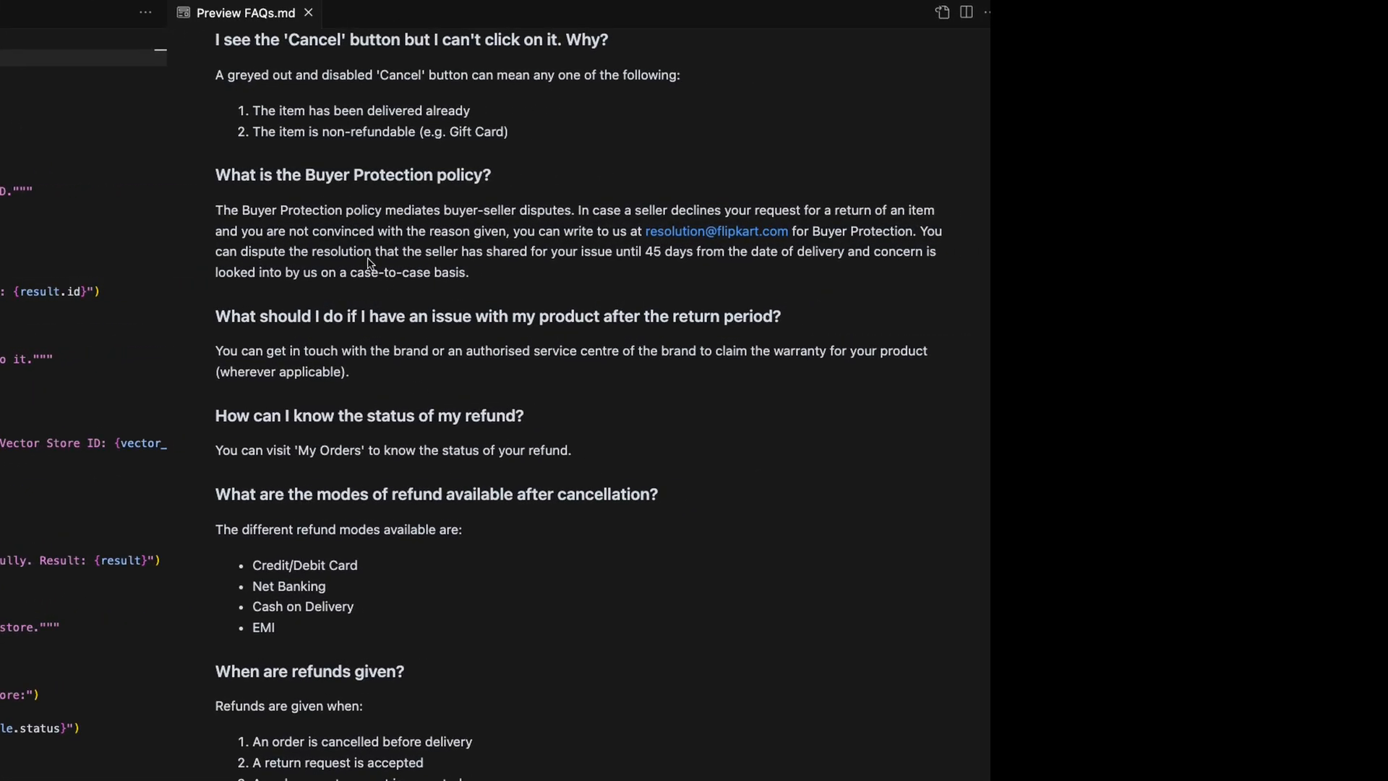
pyautogui.moveTo(288, 79)
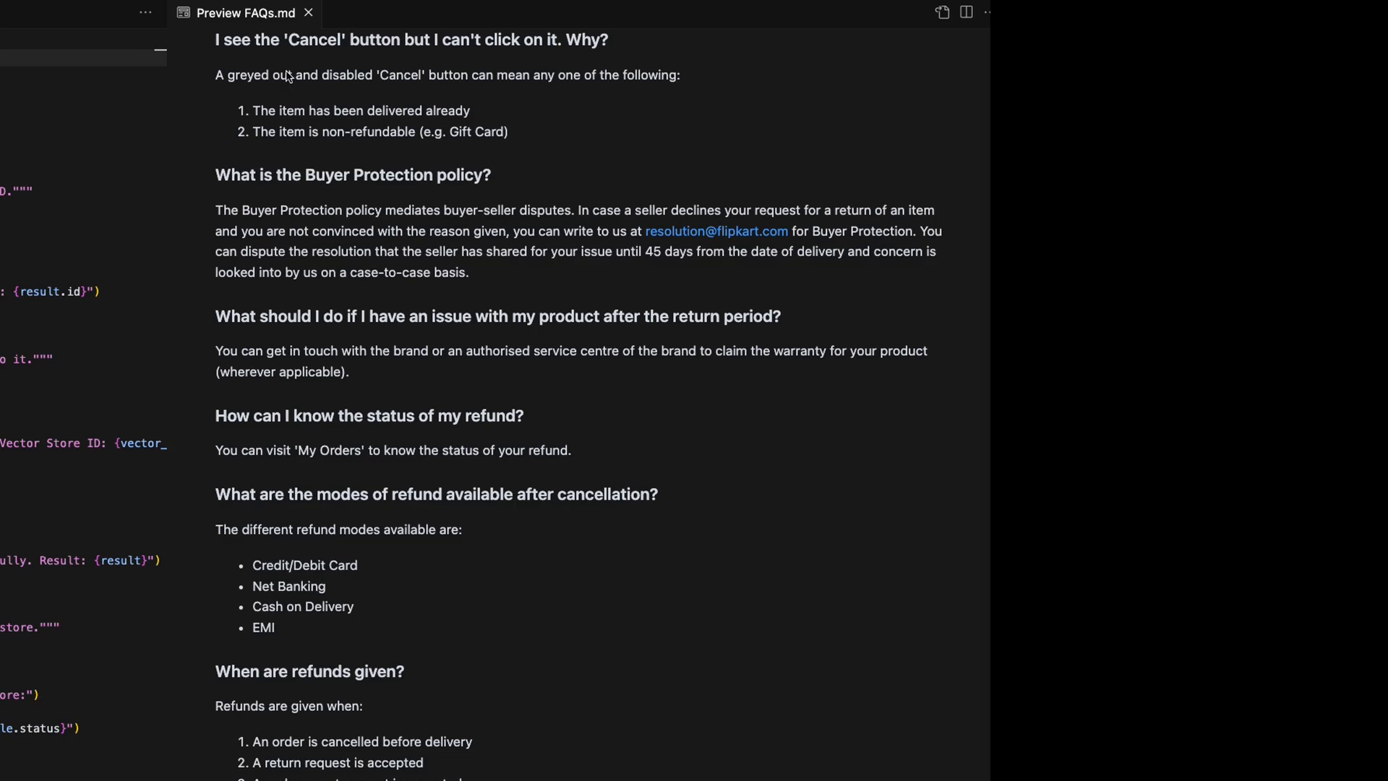
pyautogui.moveTo(529, 403)
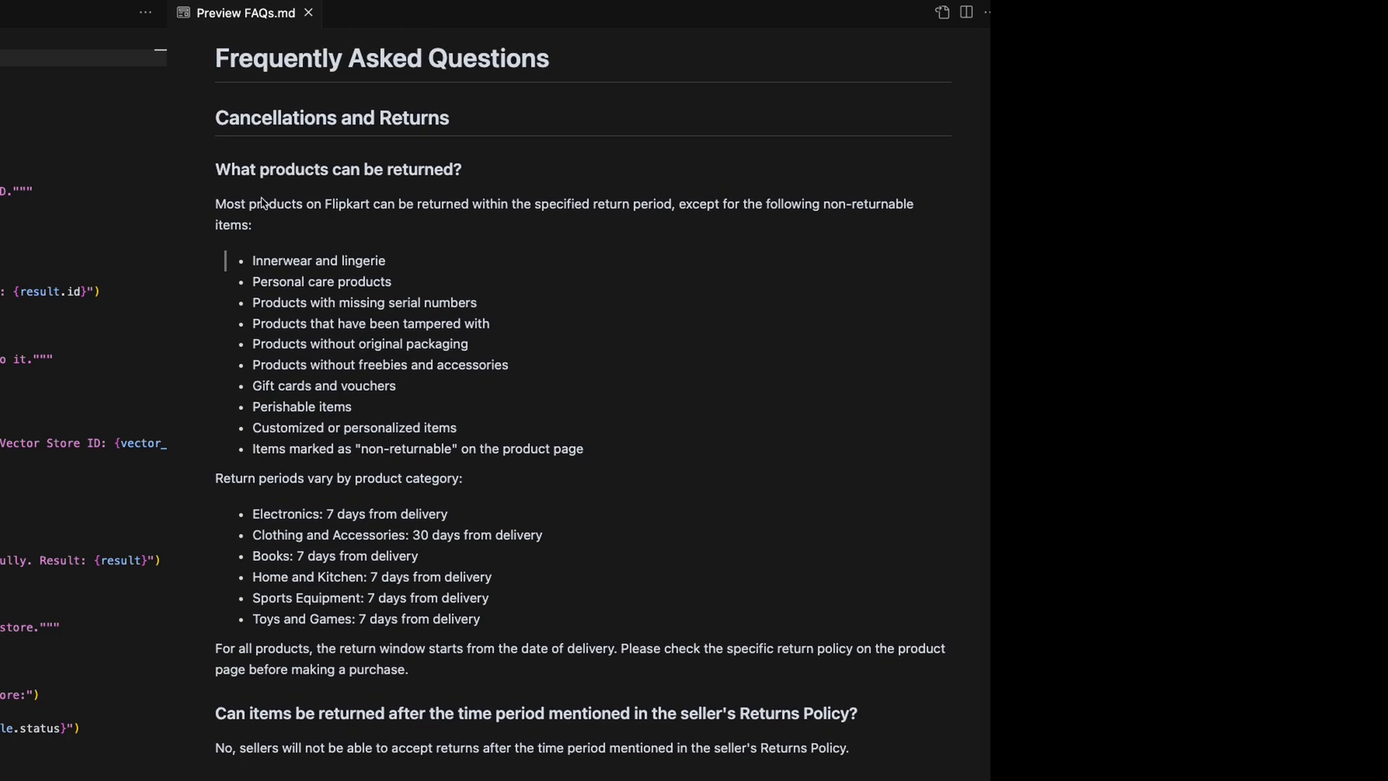
# Scroll the FAQs.md preview and close its tab.
pyautogui.scroll(-3)
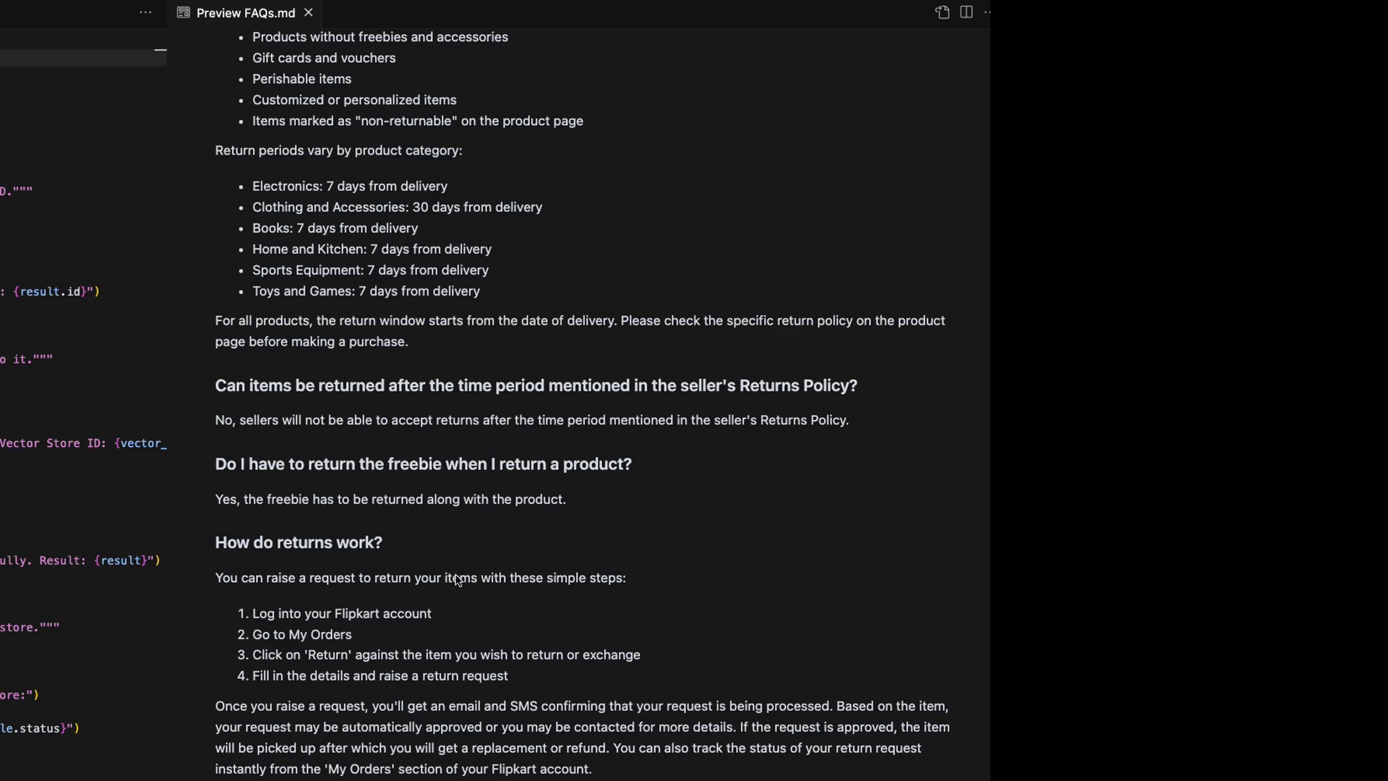
pyautogui.moveTo(437, 564)
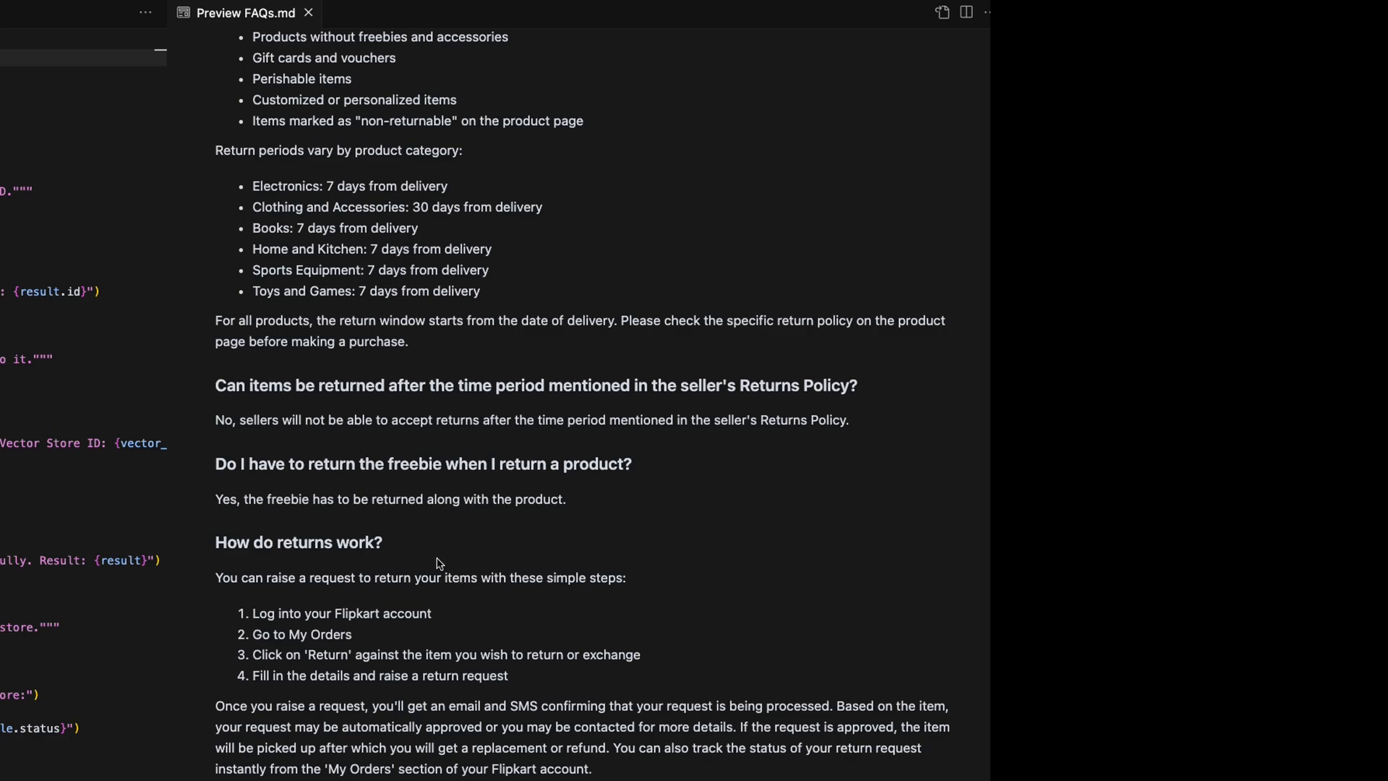
pyautogui.moveTo(309, 19)
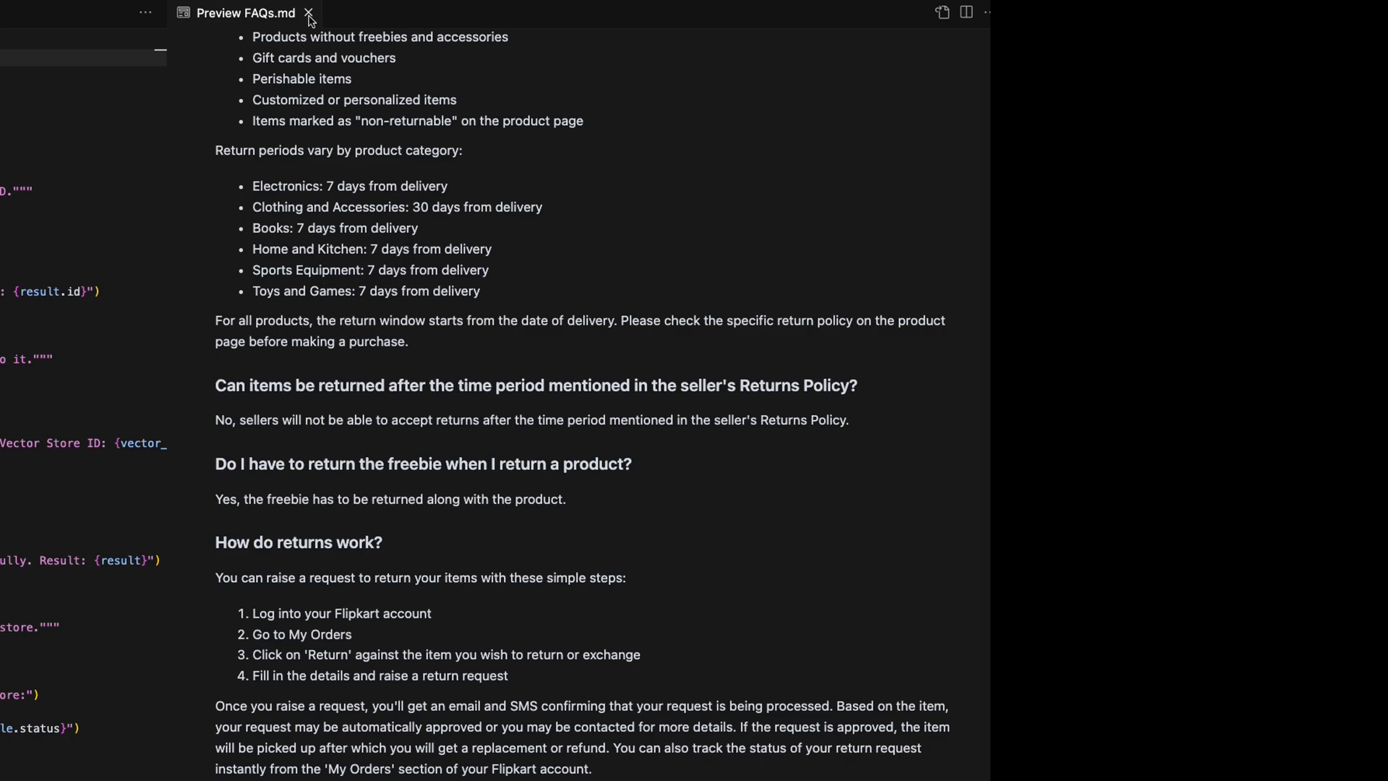
pyautogui.click(310, 13)
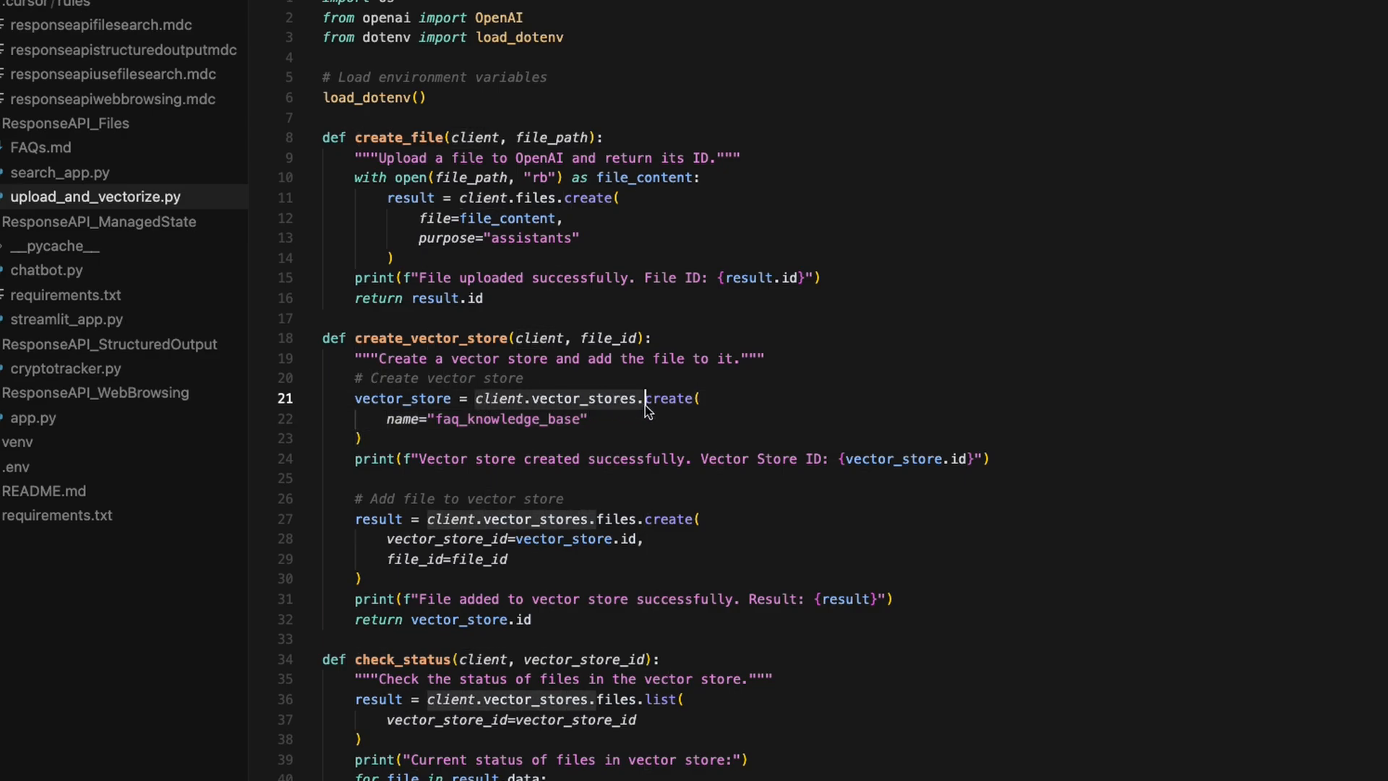
pyautogui.moveTo(892, 458)
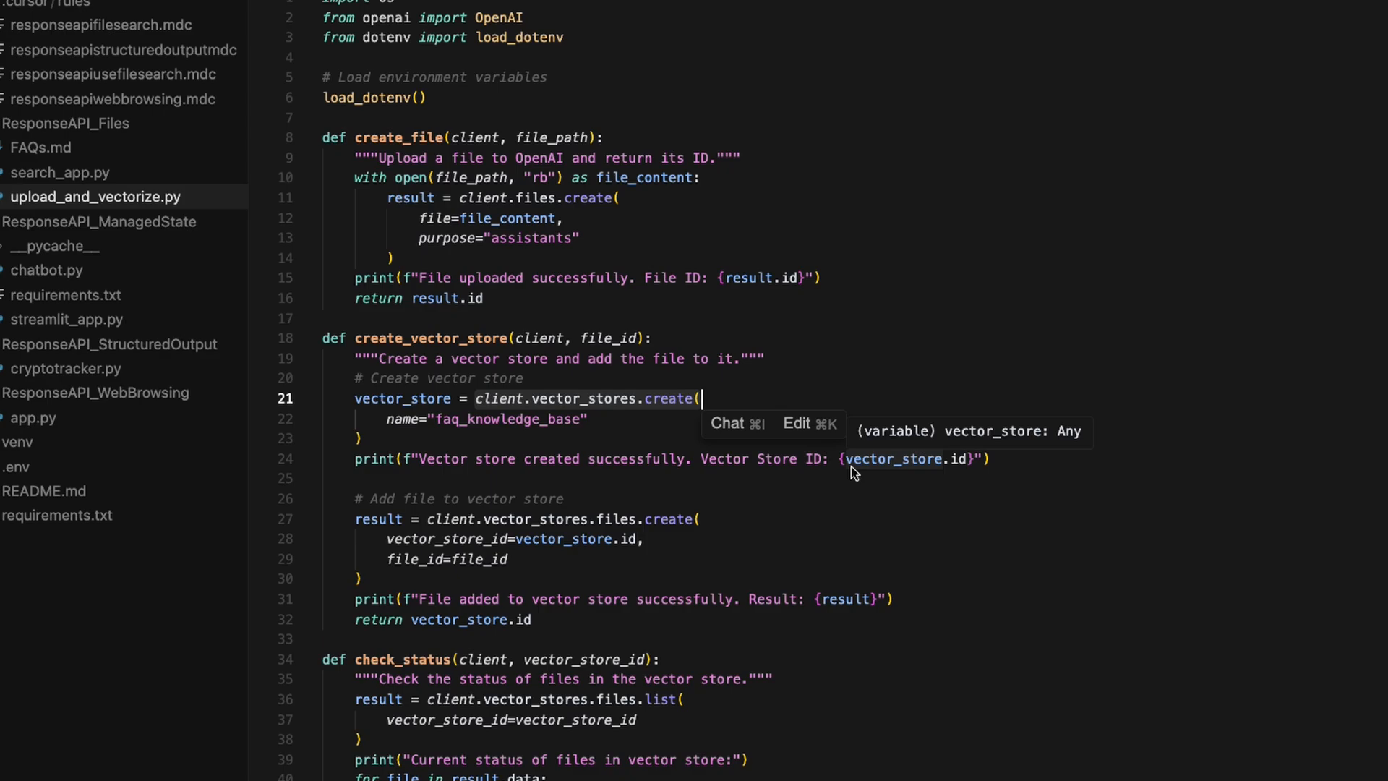
pyautogui.moveTo(519, 208)
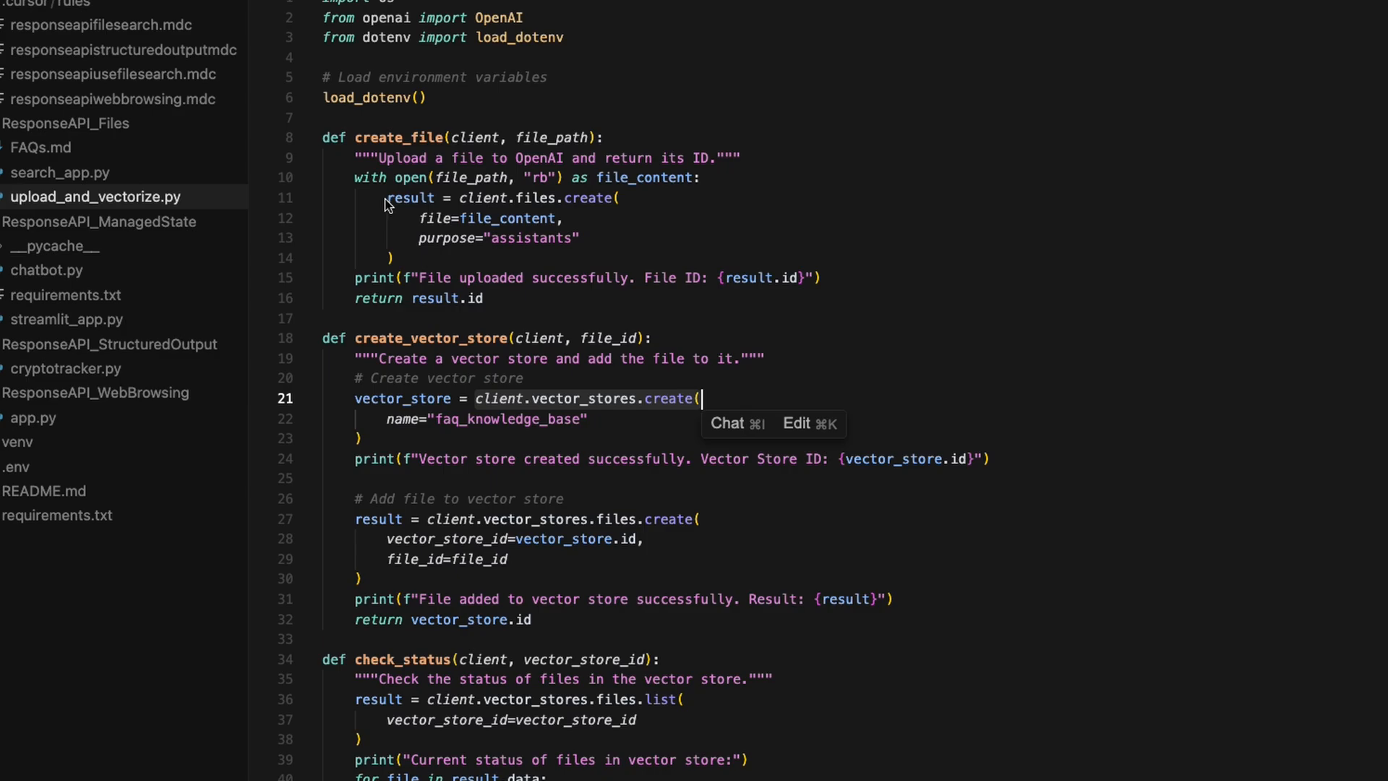
pyautogui.scroll(-3)
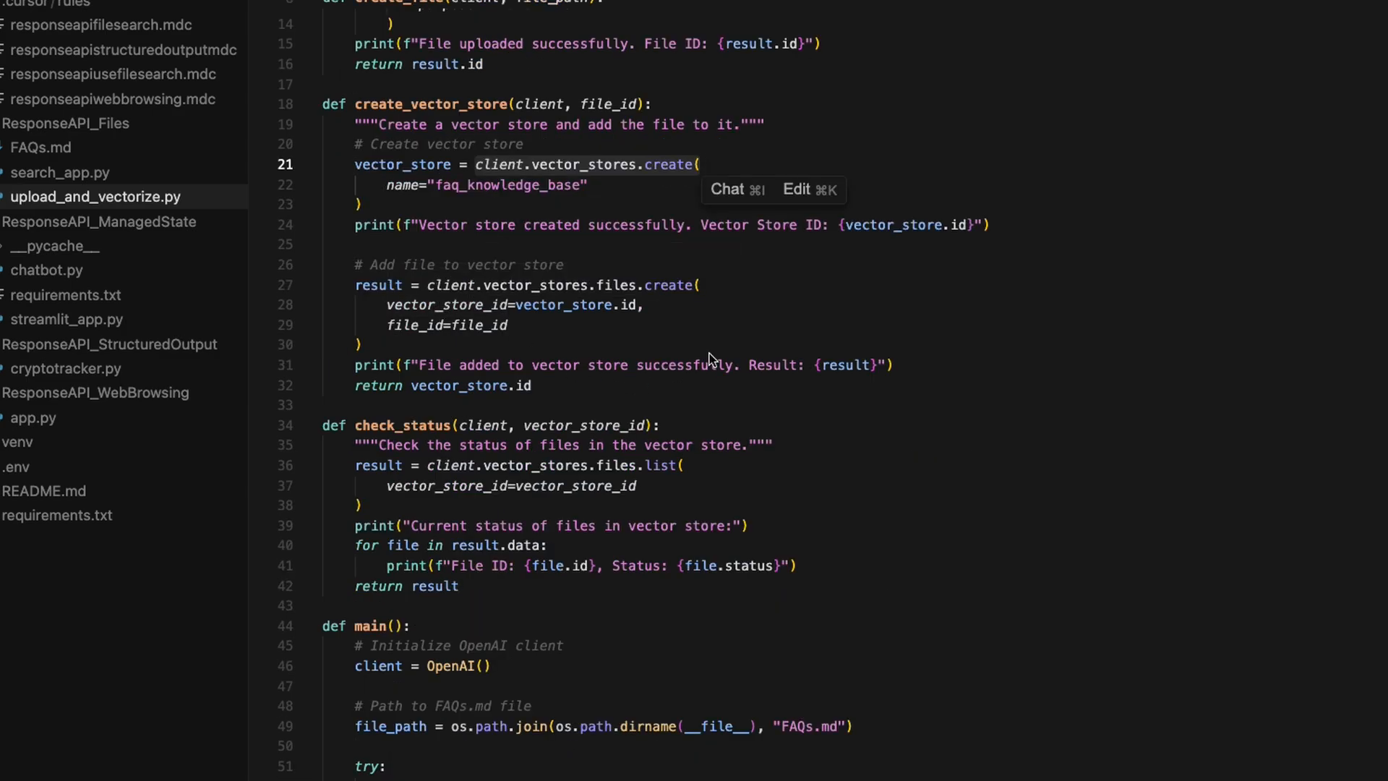
pyautogui.moveTo(675, 310)
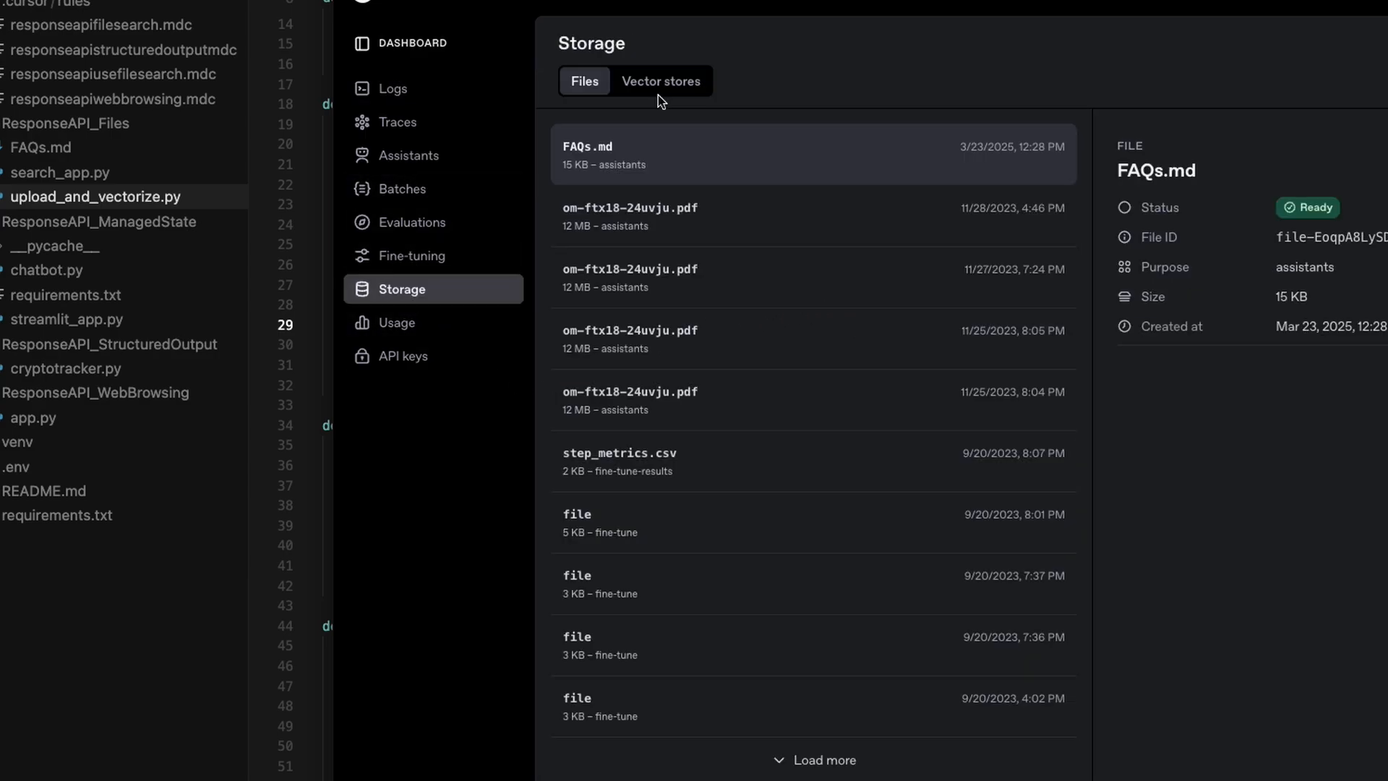
# View Vector stores in Storage and open faq_knowledge_base.
pyautogui.click(661, 81)
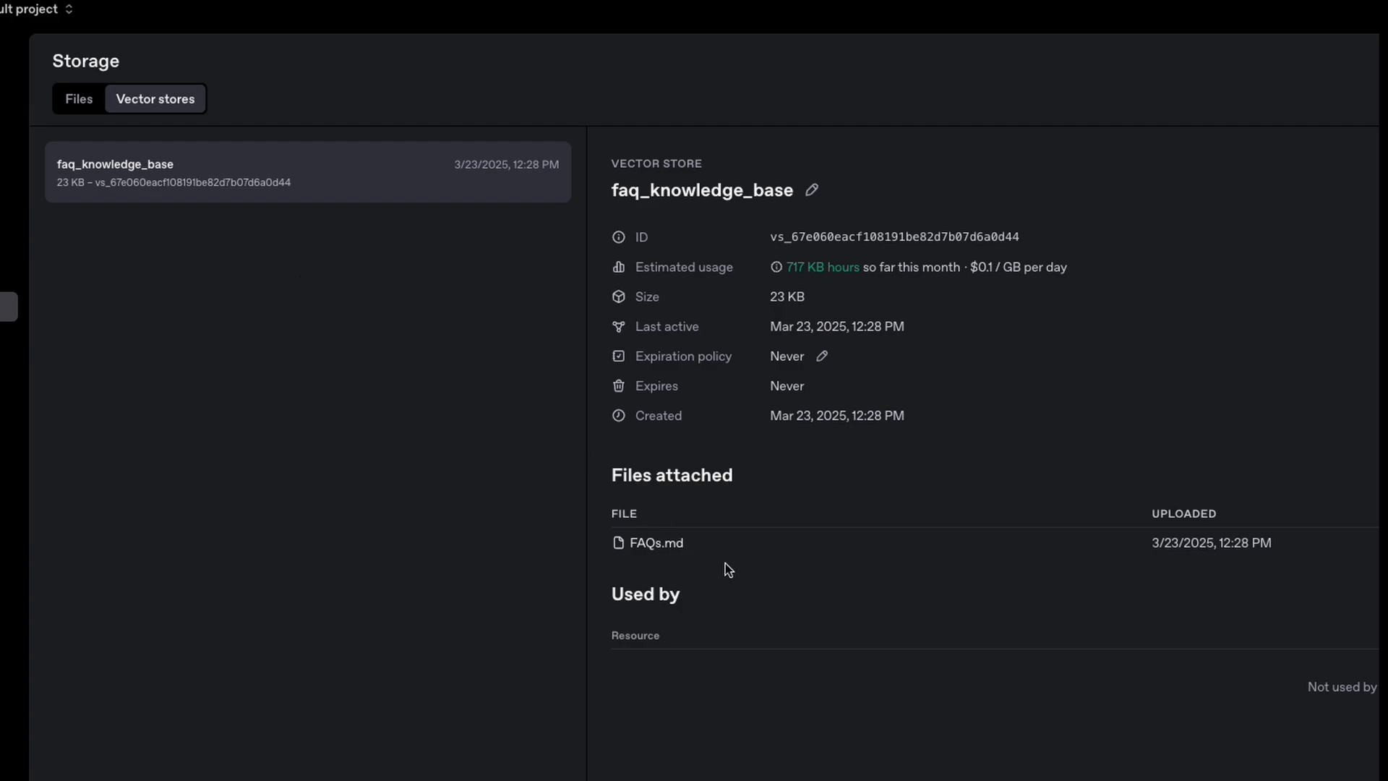
pyautogui.doubleClick(655, 542)
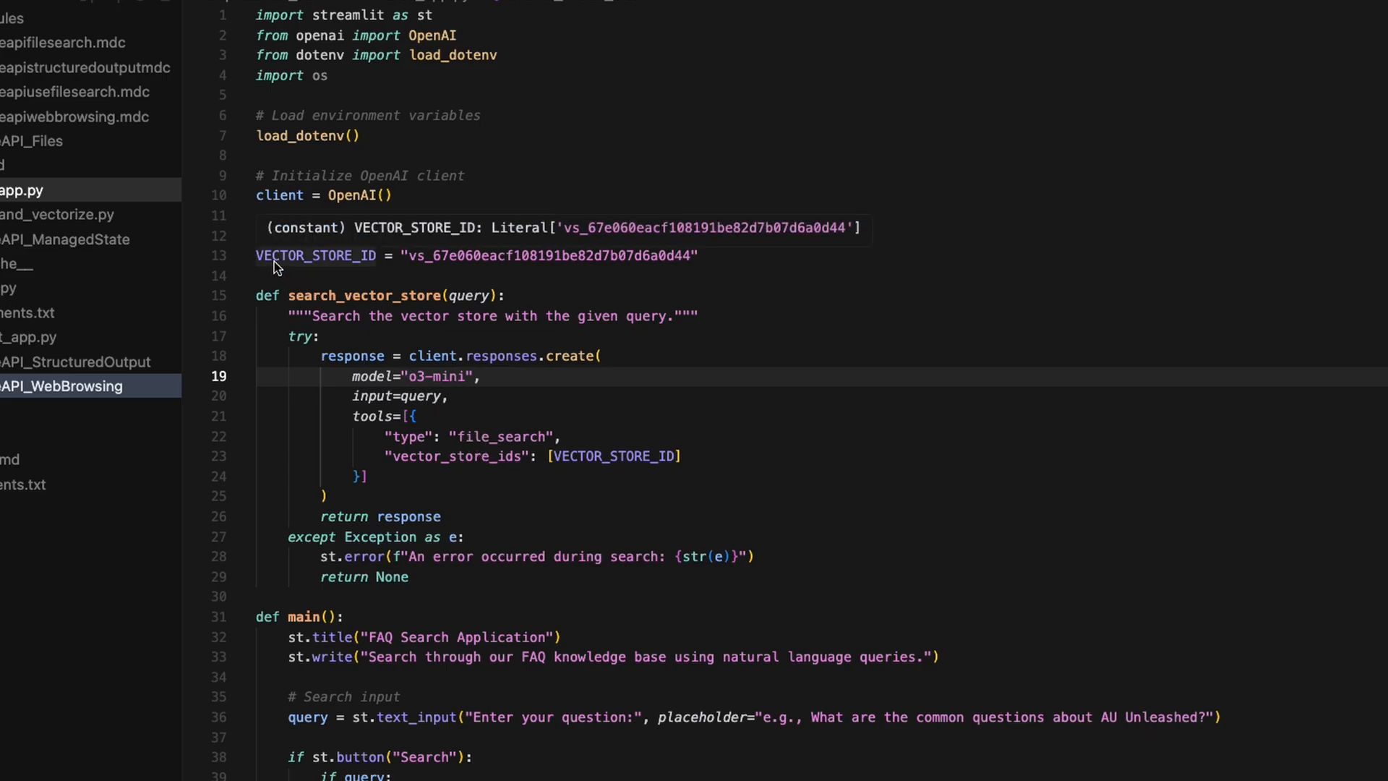
pyautogui.moveTo(266, 272)
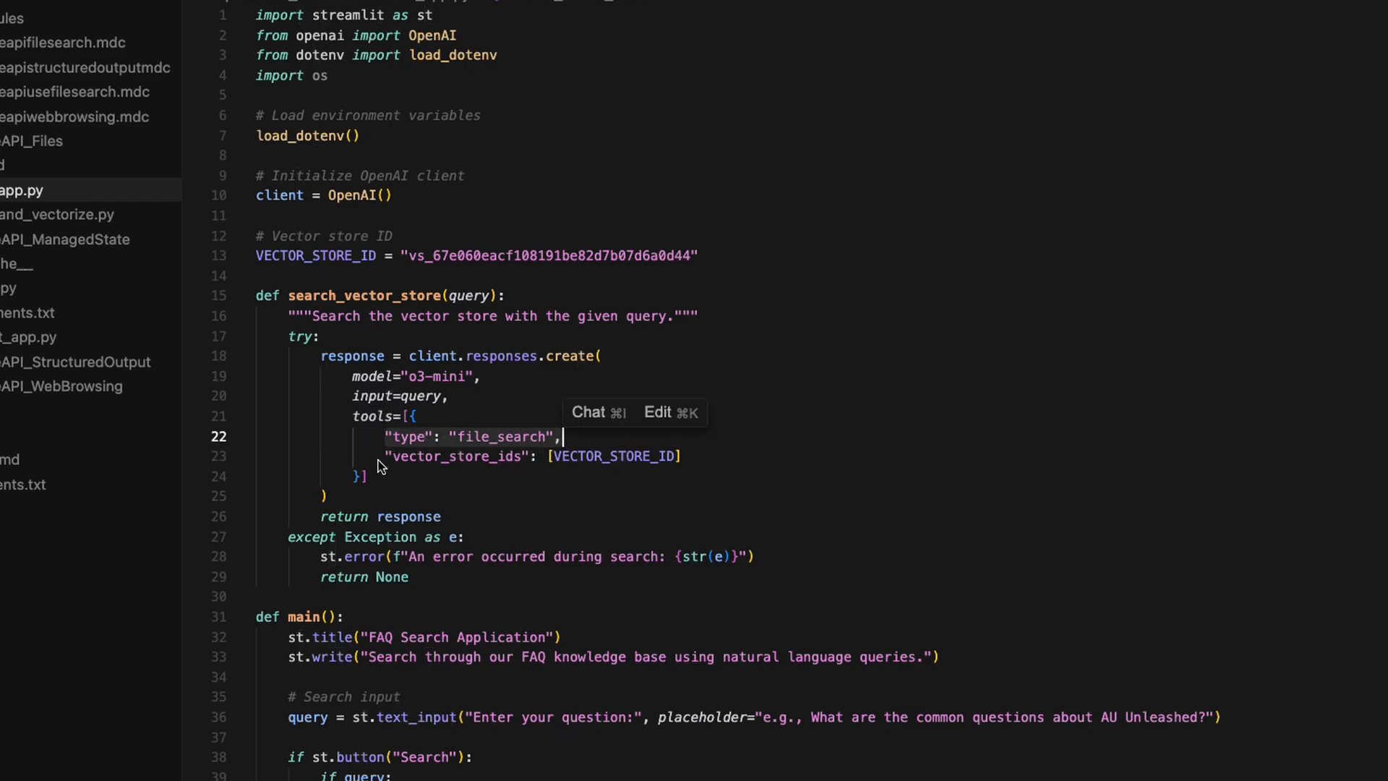
pyautogui.click(554, 275)
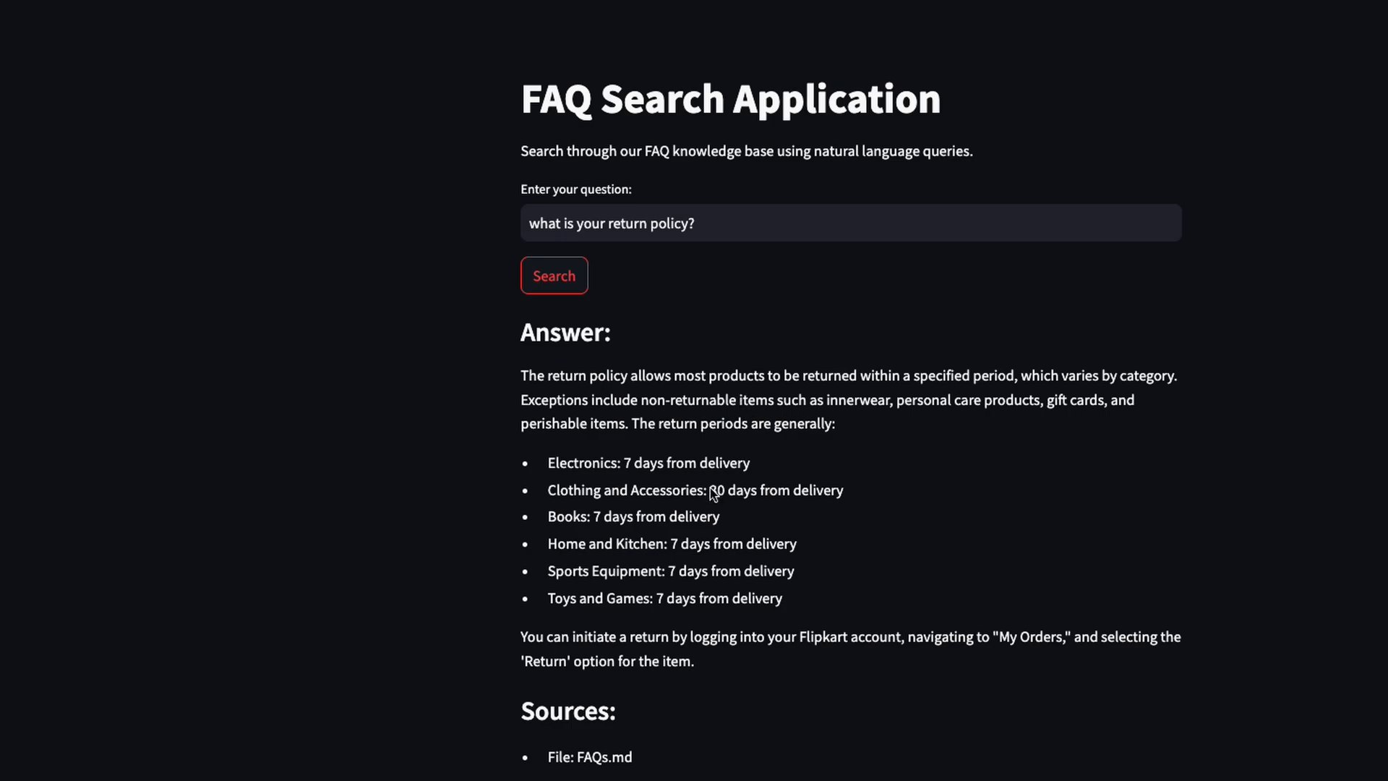
pyautogui.moveTo(542, 763)
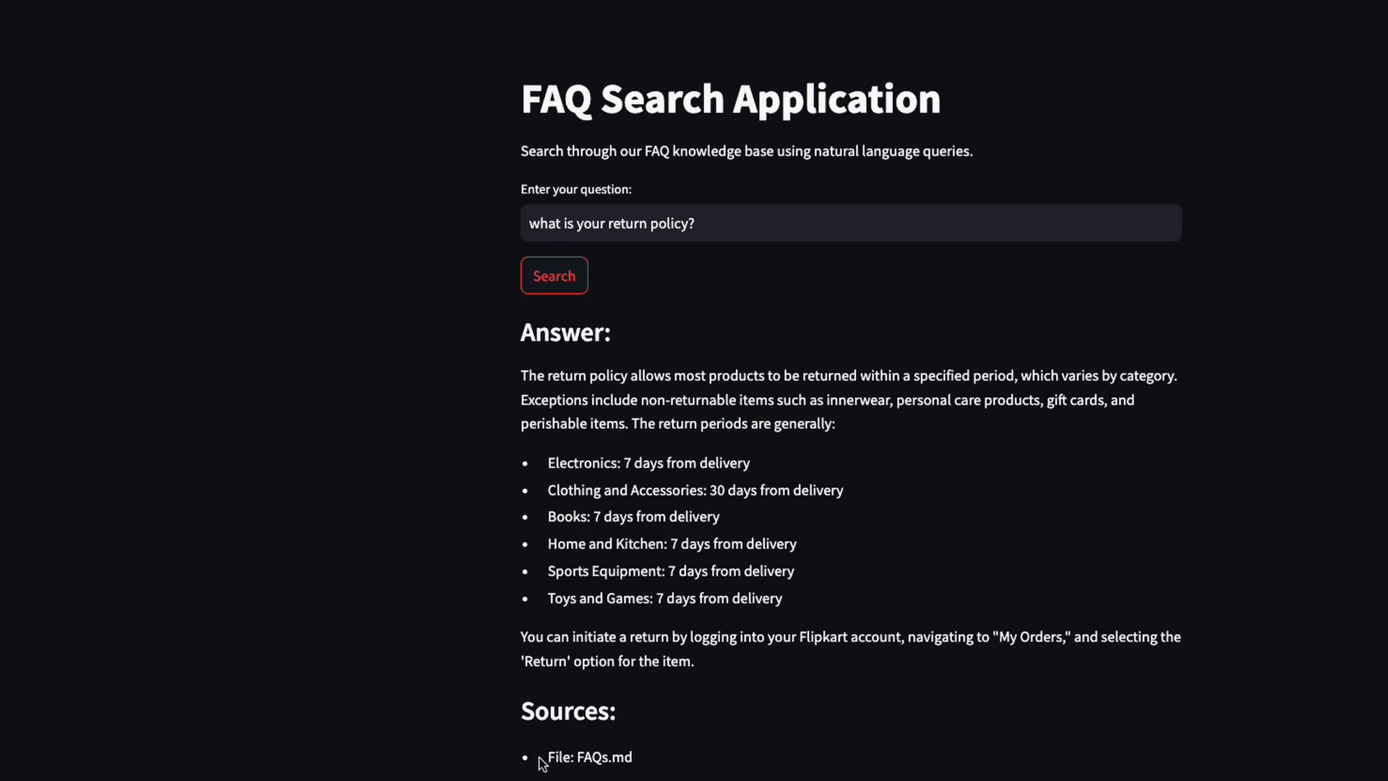
# Select the cited FAQs.md source reference in the return-policy answer.
pyautogui.doubleClick(588, 756)
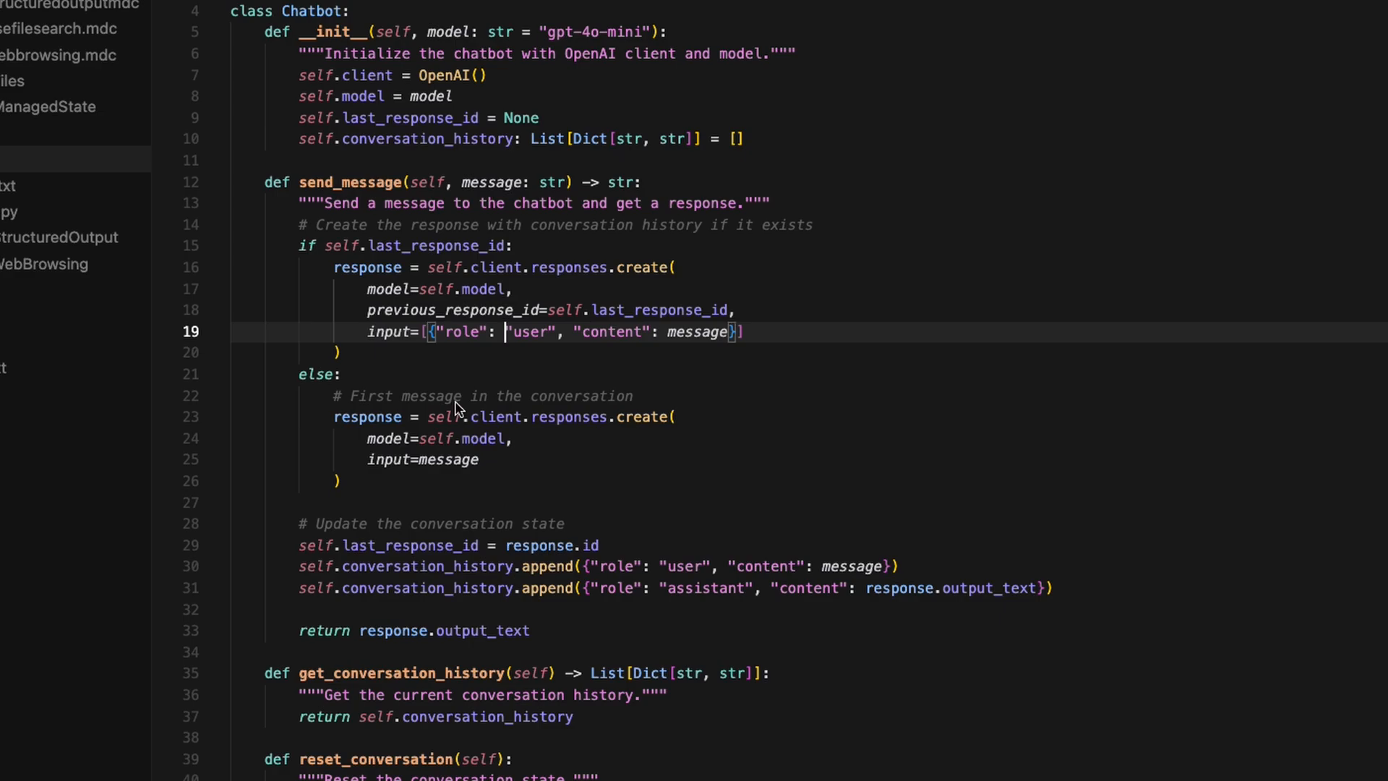
pyautogui.moveTo(371, 318)
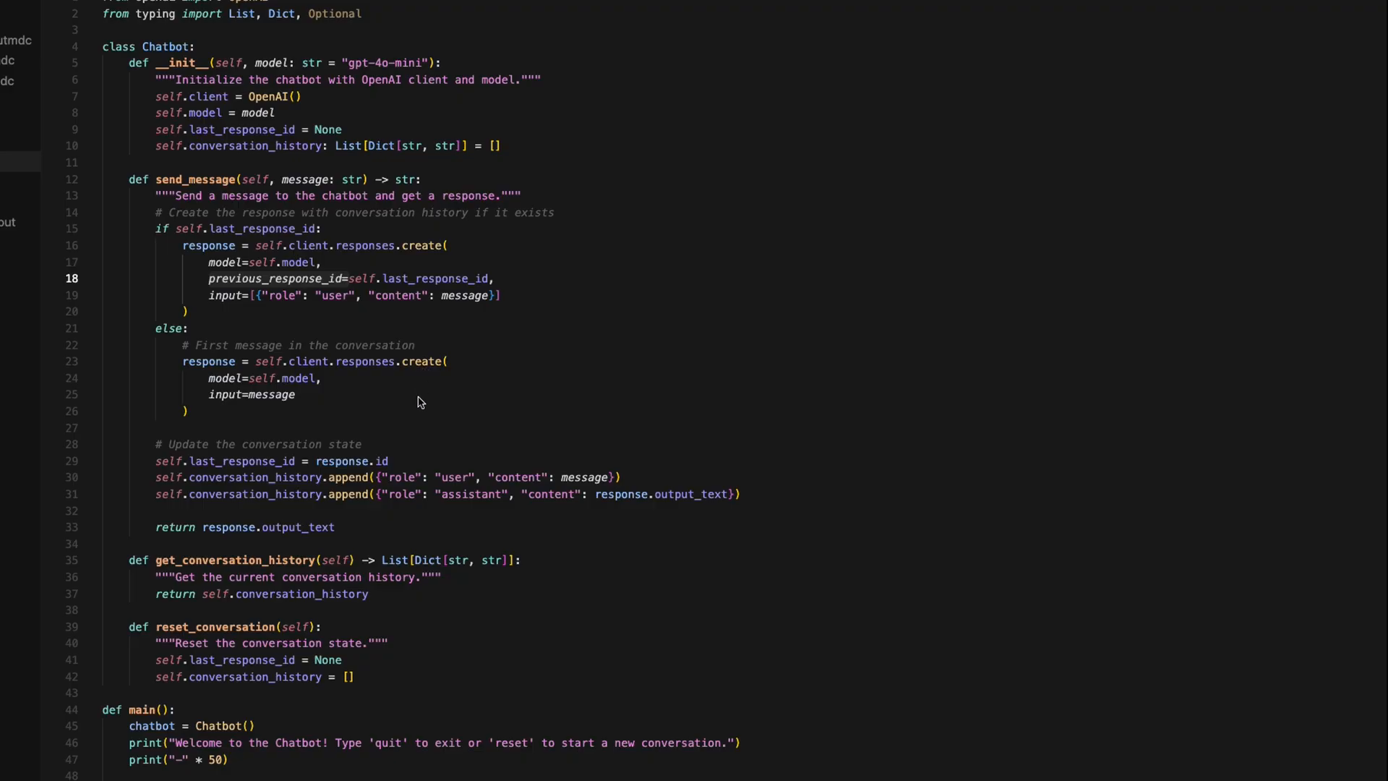
pyautogui.moveTo(221, 285)
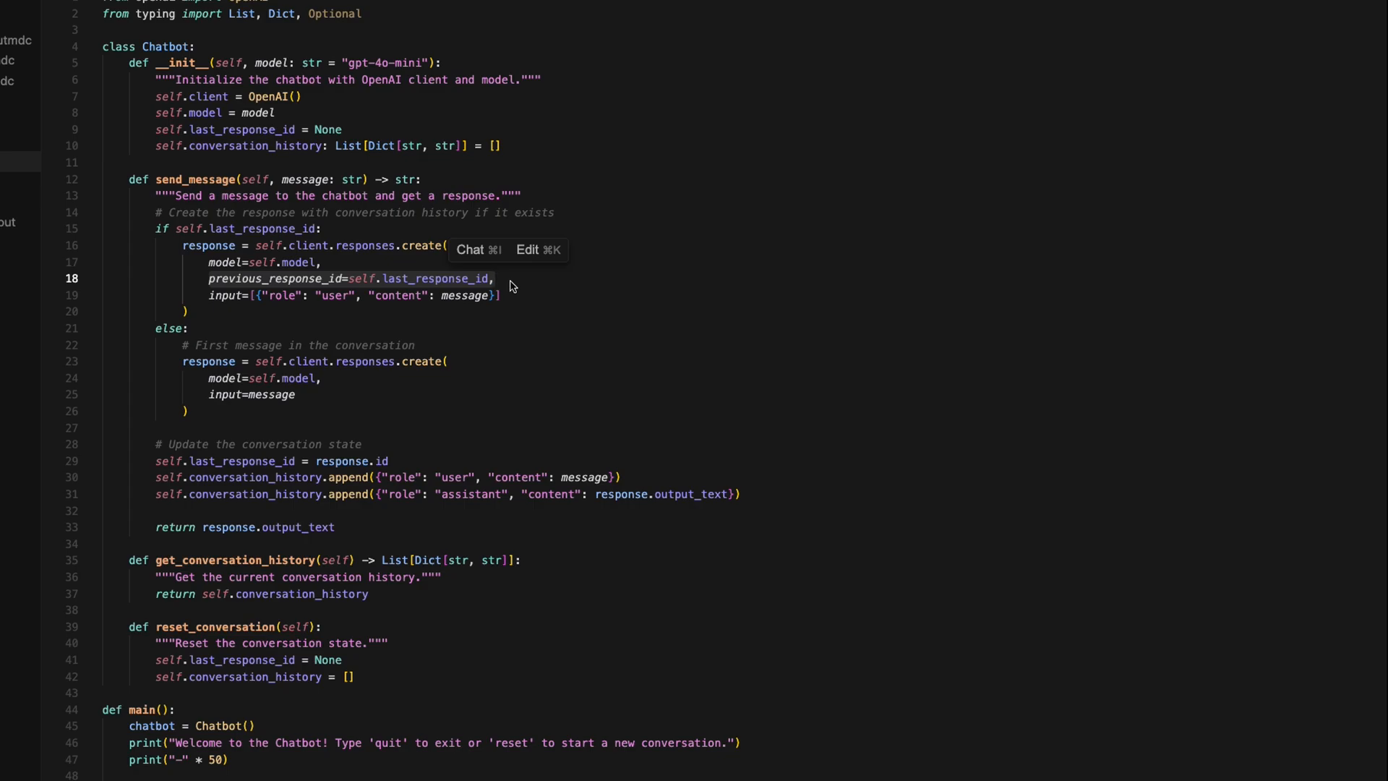
pyautogui.doubleClick(434, 278)
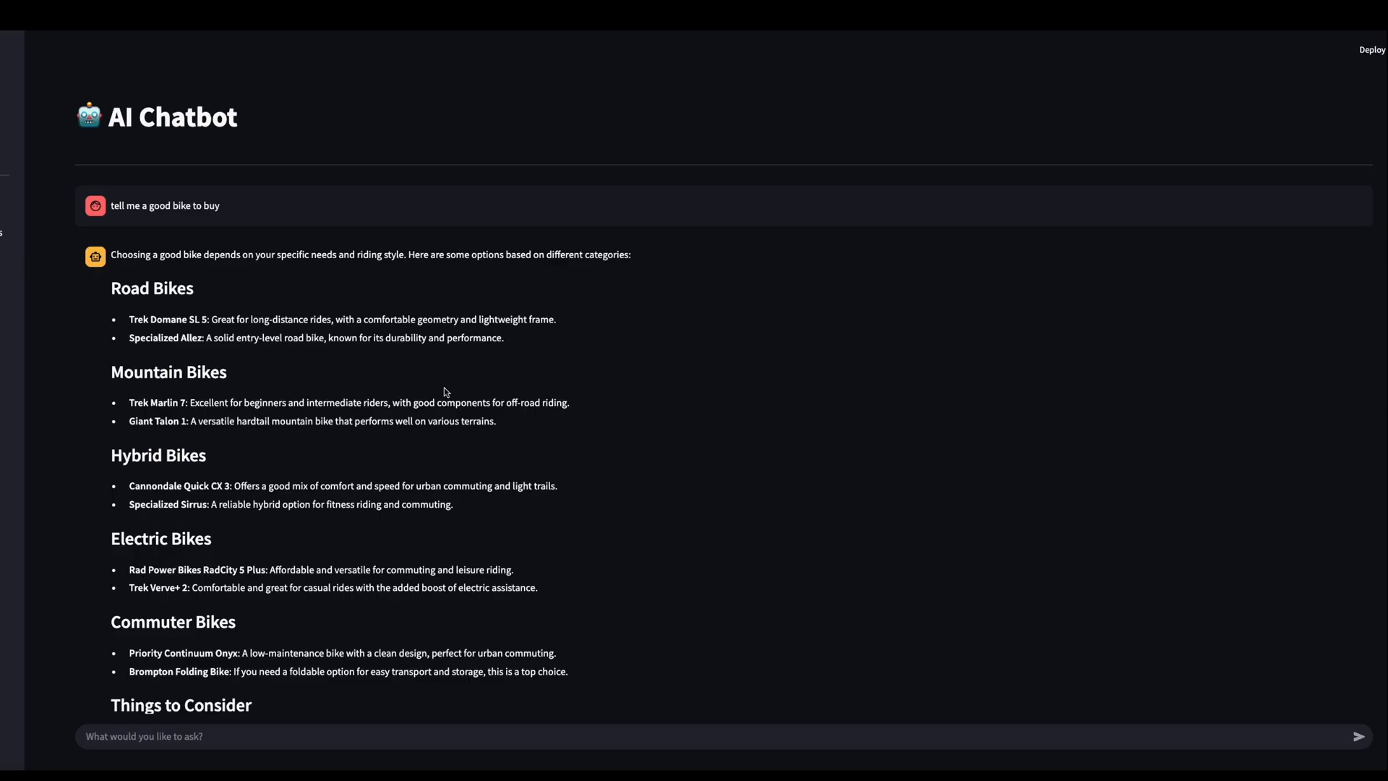
# Scroll to read the Trek Domane SL 5 reply to 'give me 1 road bike'.
pyautogui.scroll(-3)
pyautogui.write('give me 1 road bike')
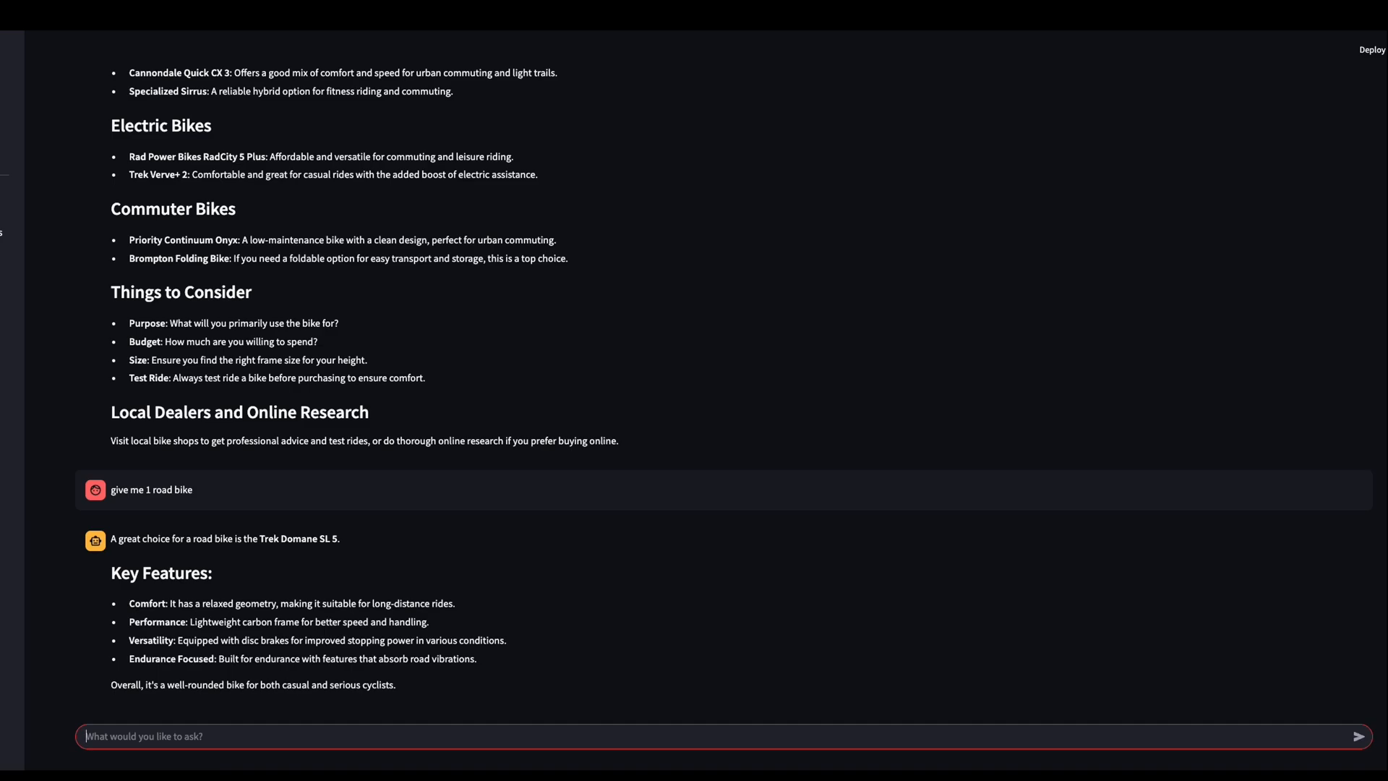
pyautogui.moveTo(252, 714)
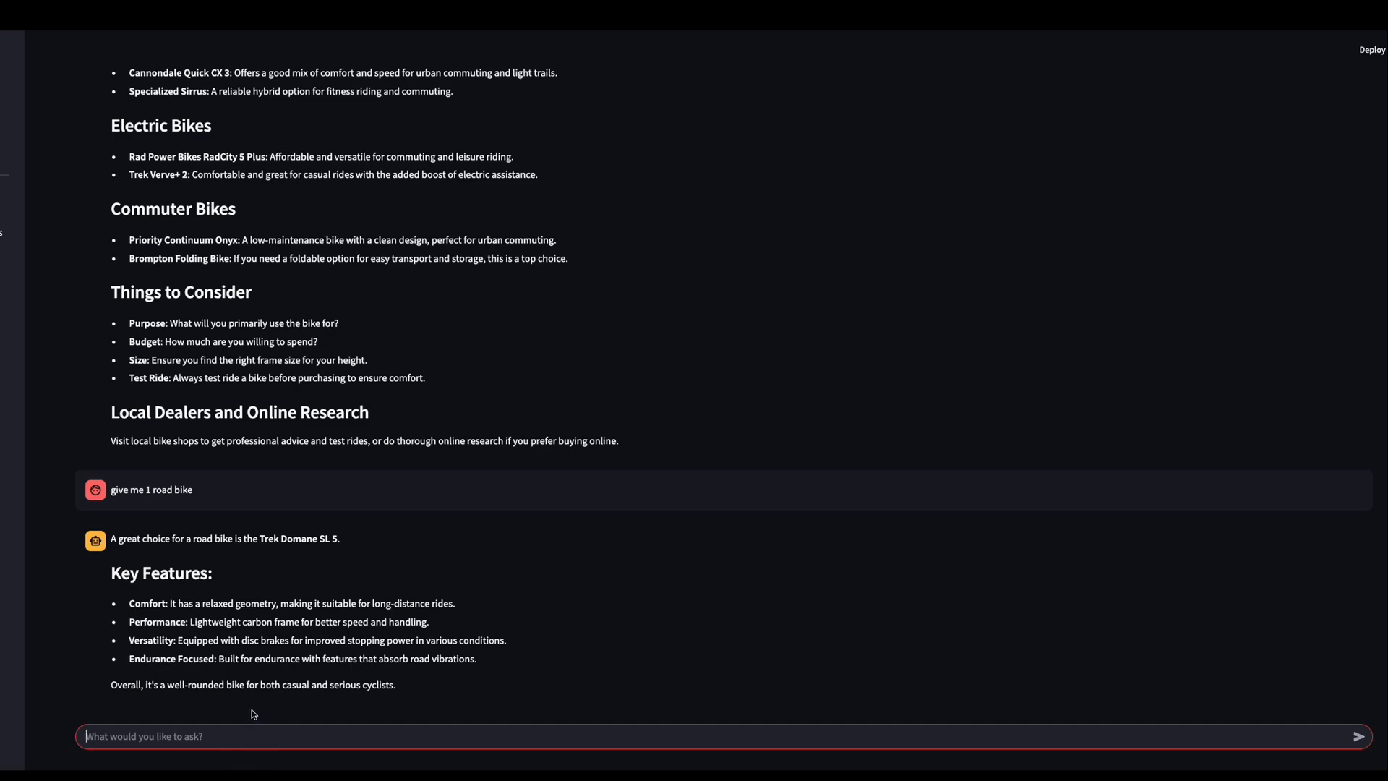